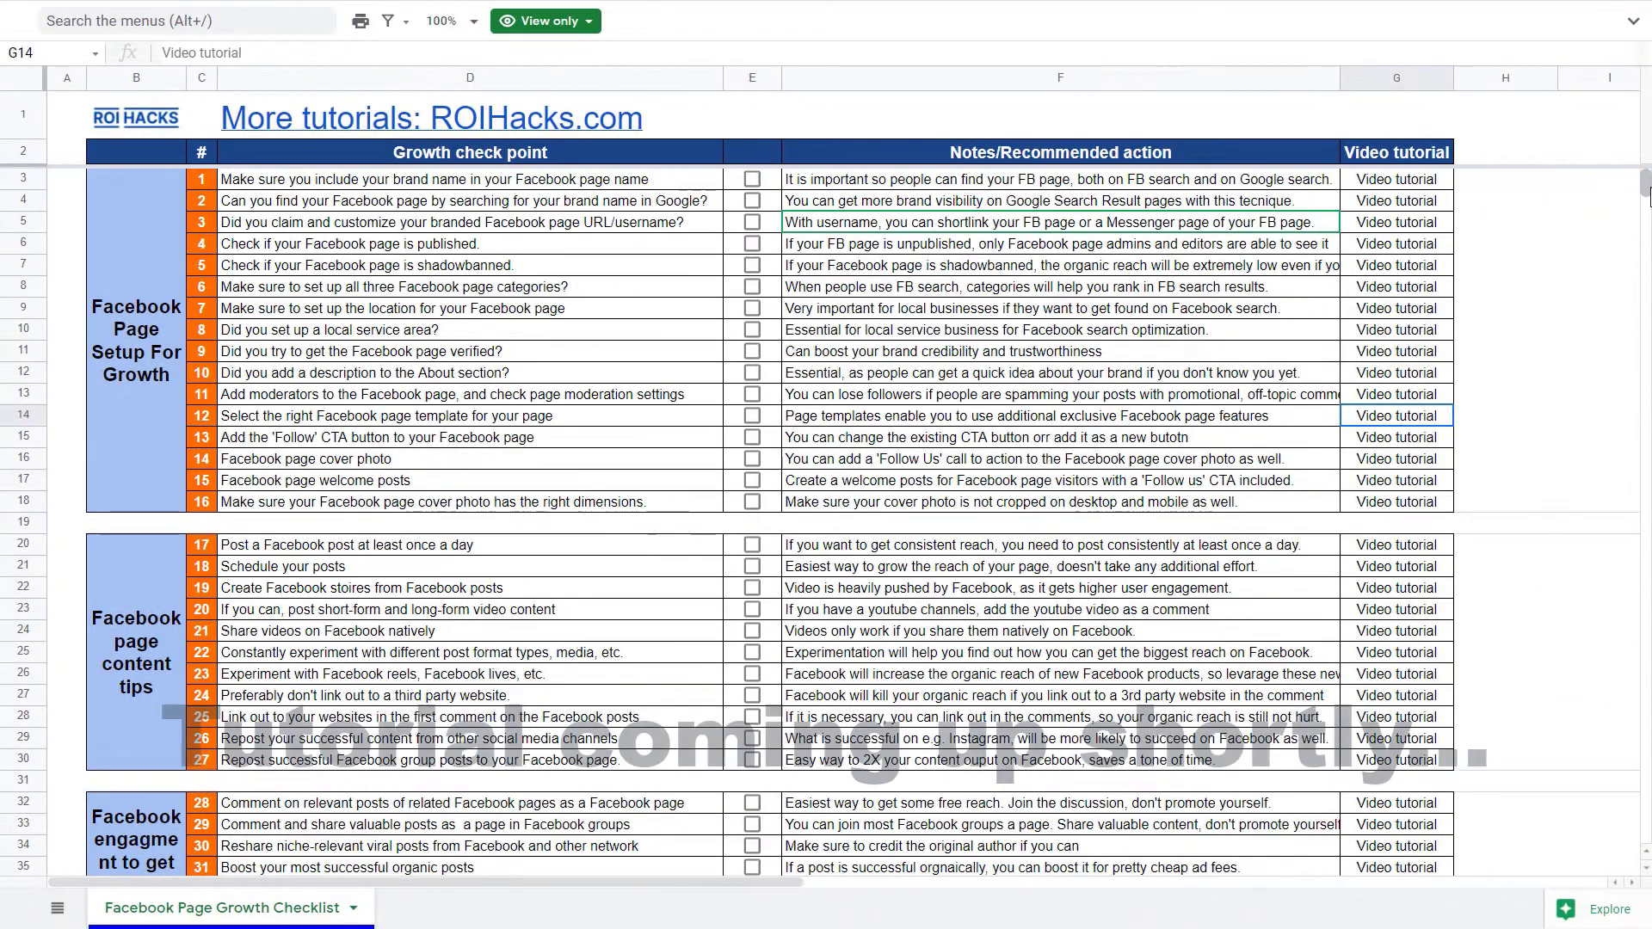
- Go to the All Messages inbox listing Instagram and Messenger conversations
scroll(down, 3)
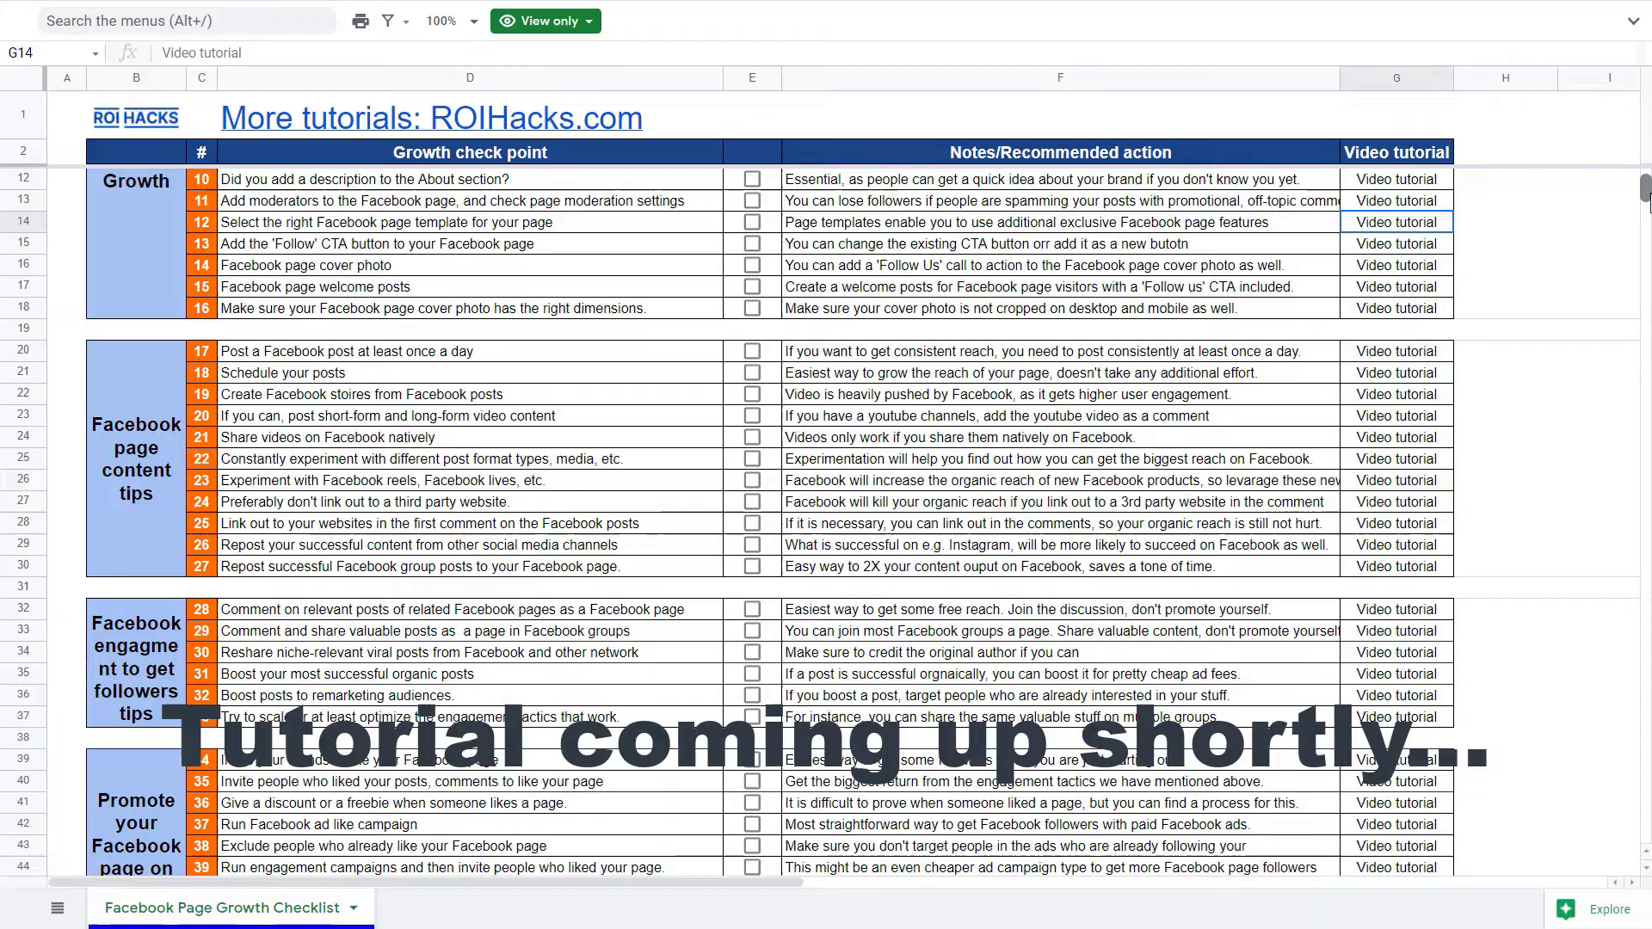
scroll(down, 3)
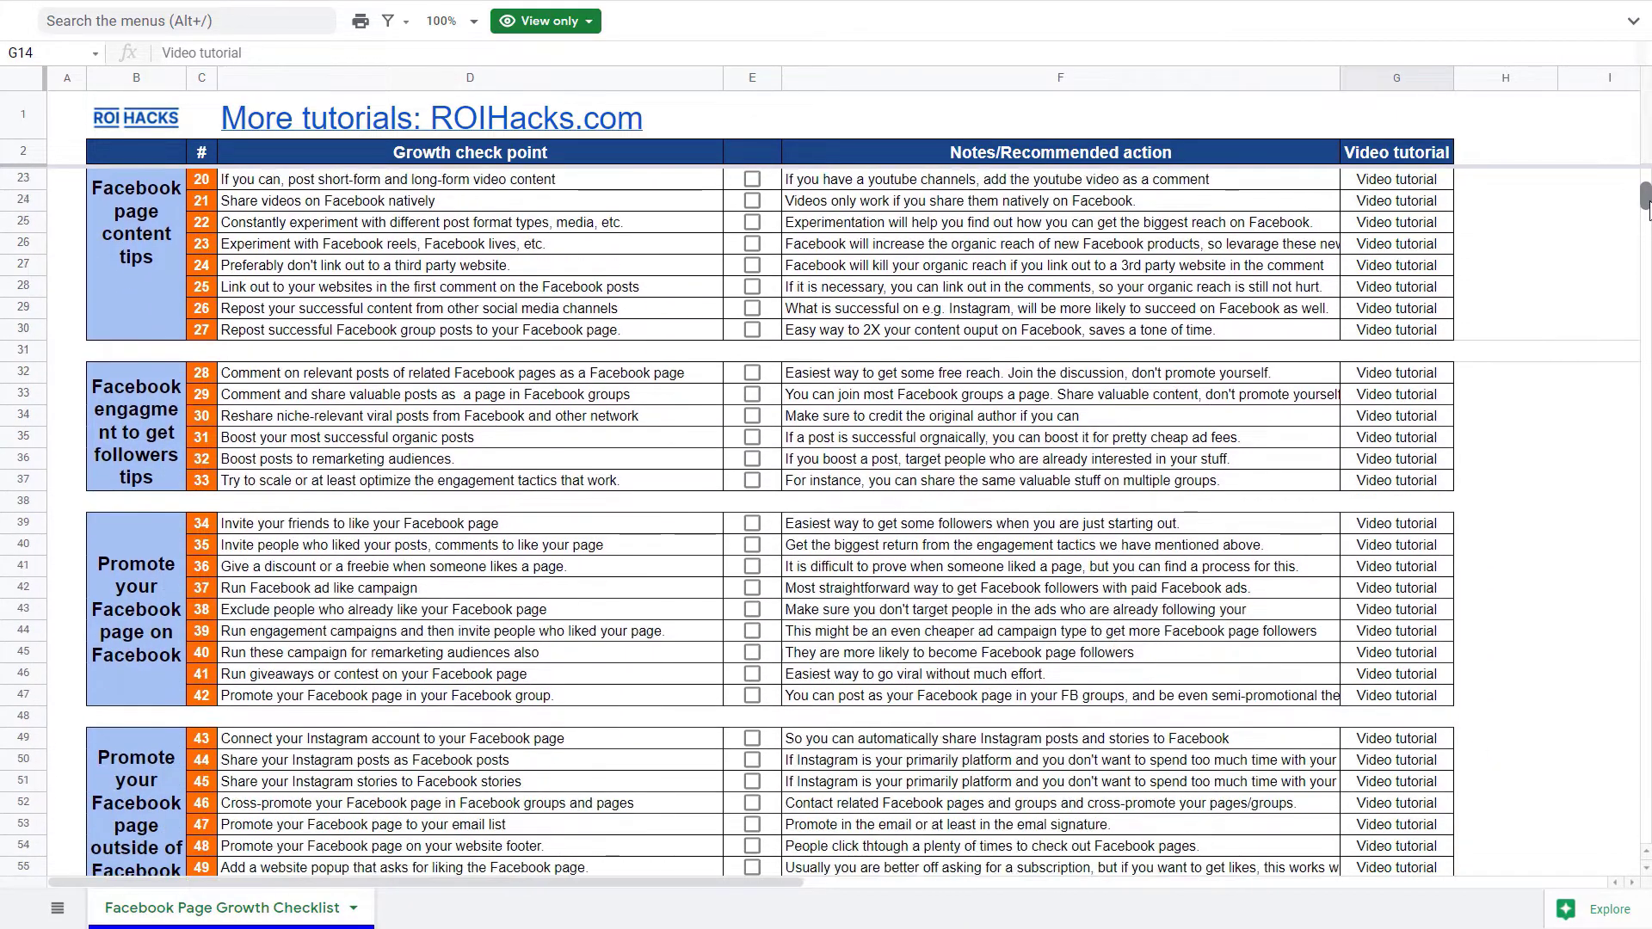
scroll(down, 3)
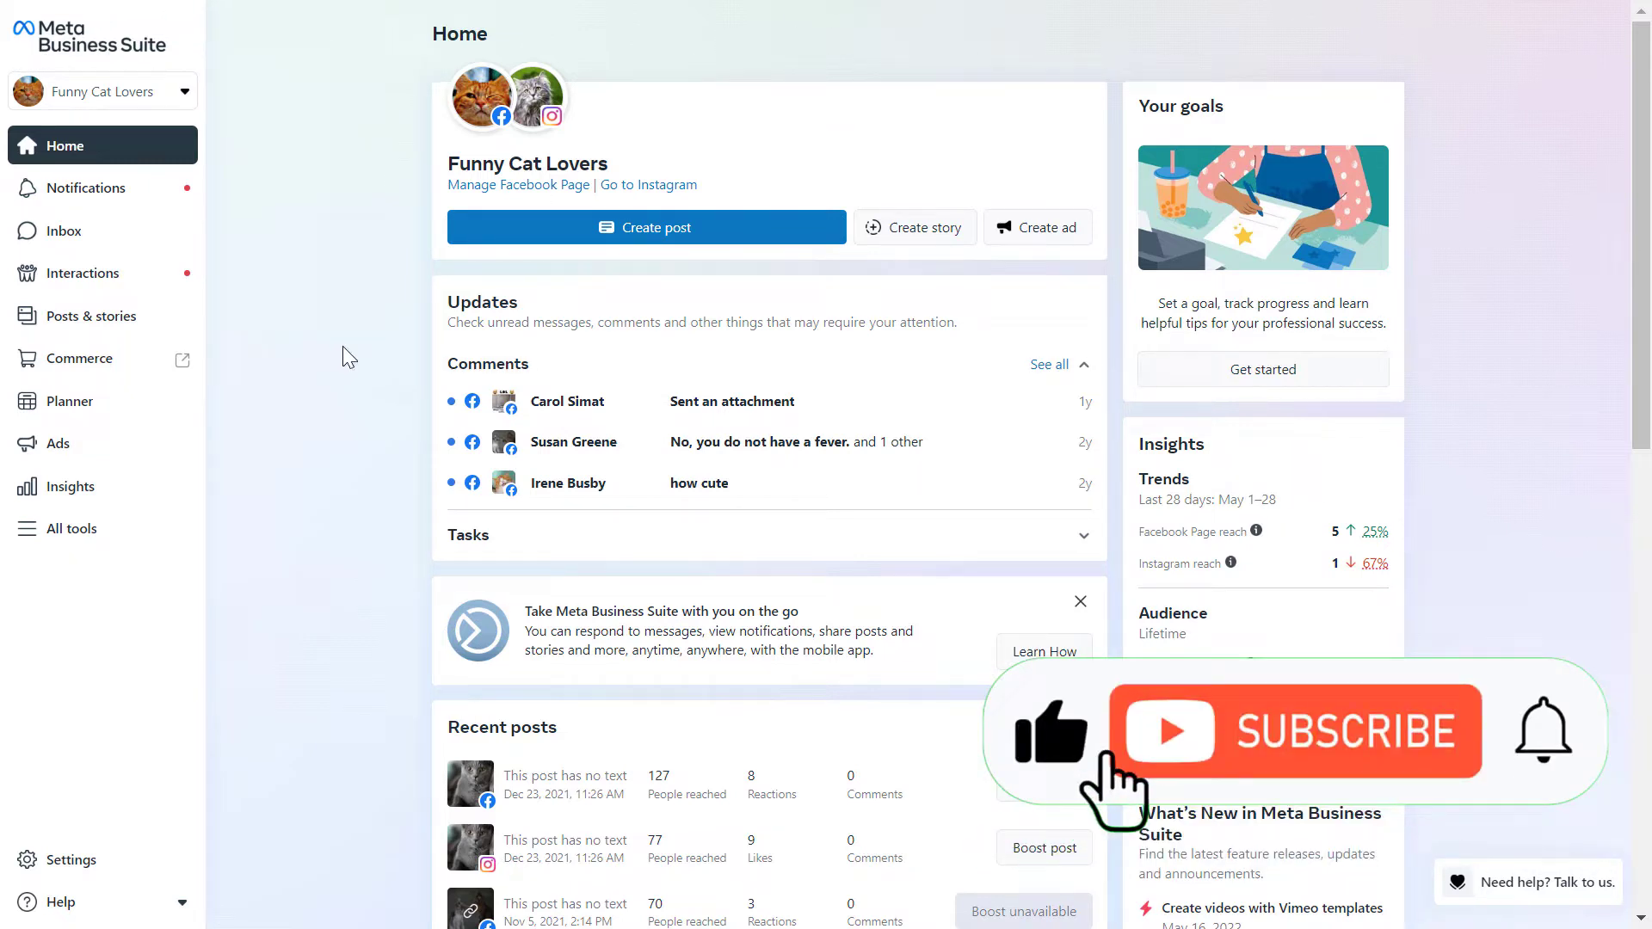
click(1291, 731)
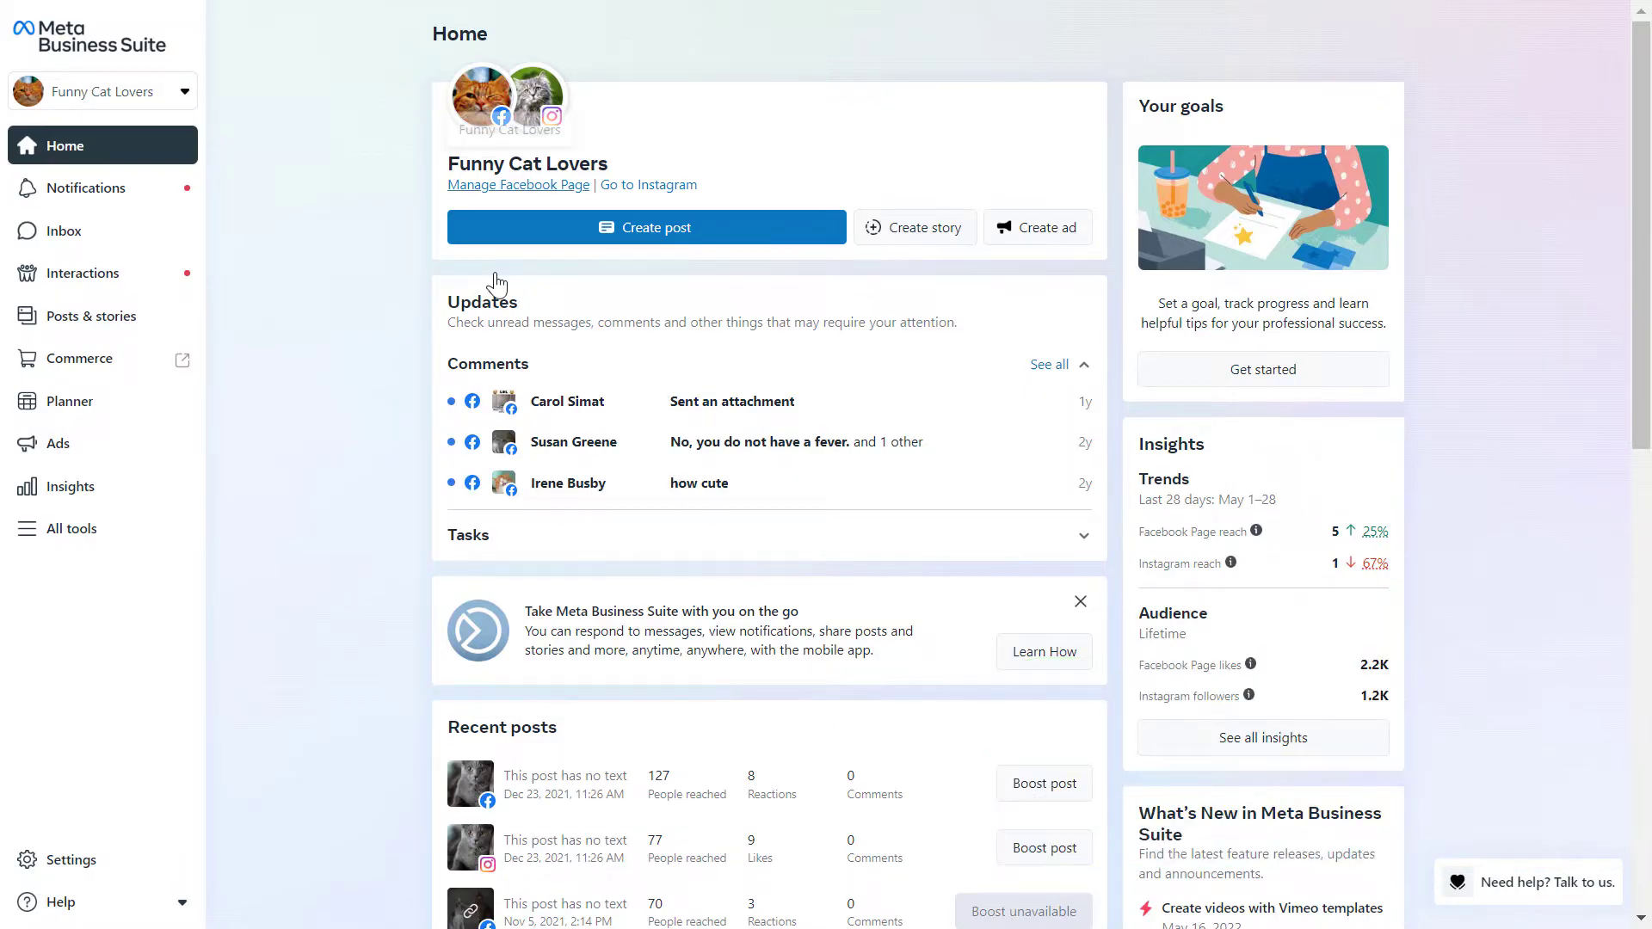
mouse_move(377, 461)
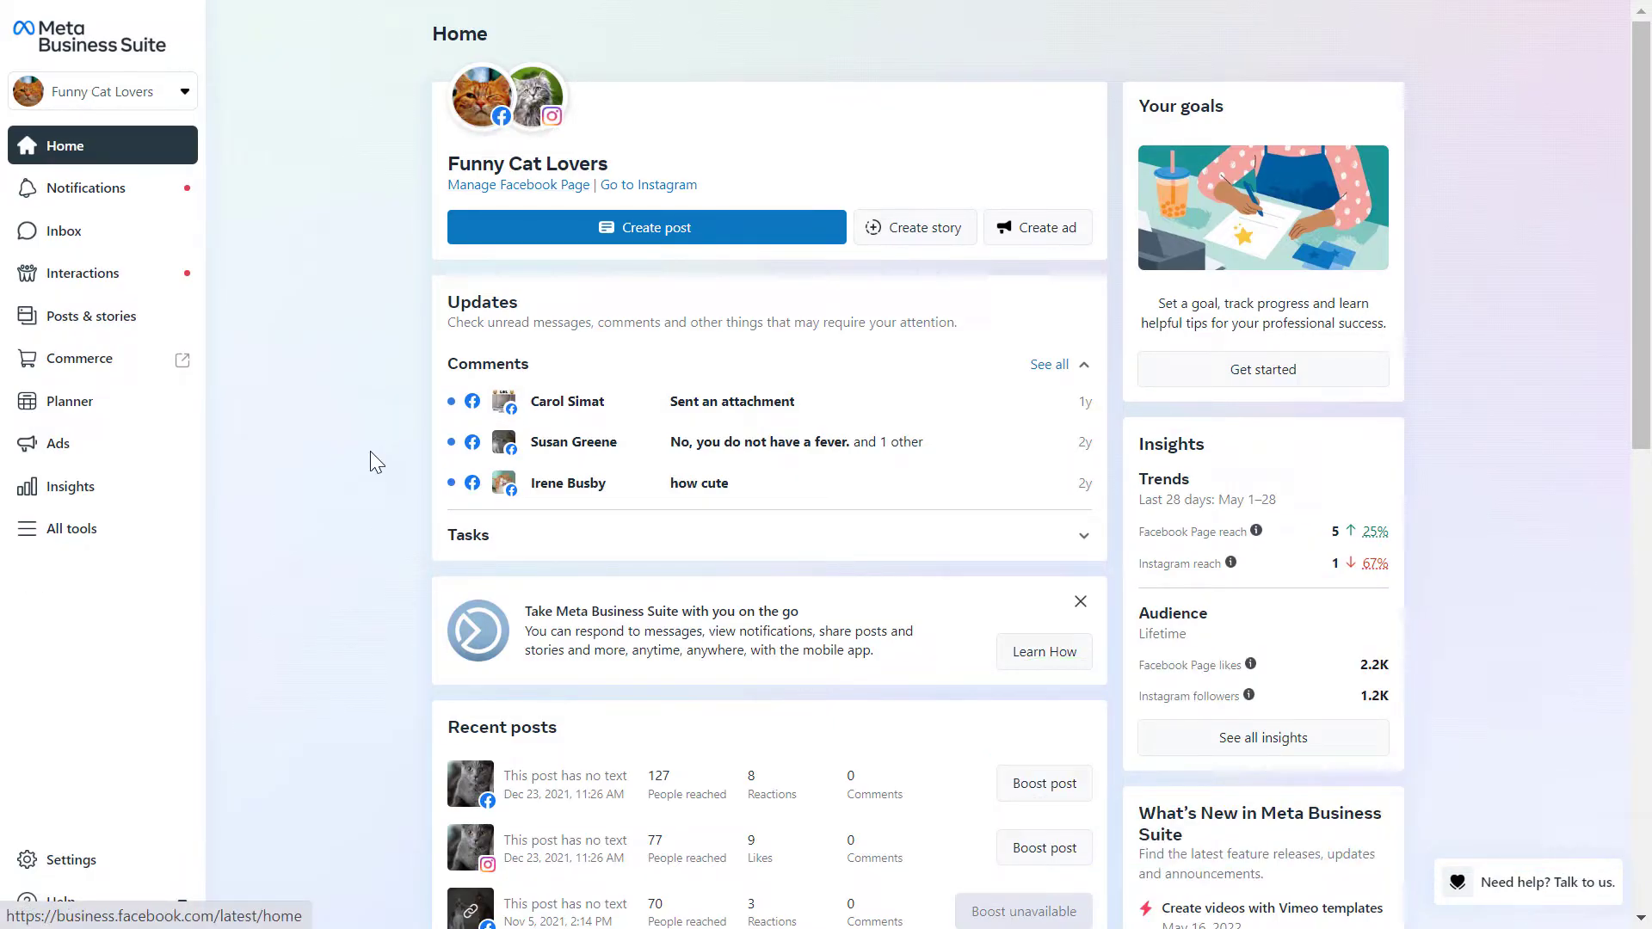
mouse_move(217, 311)
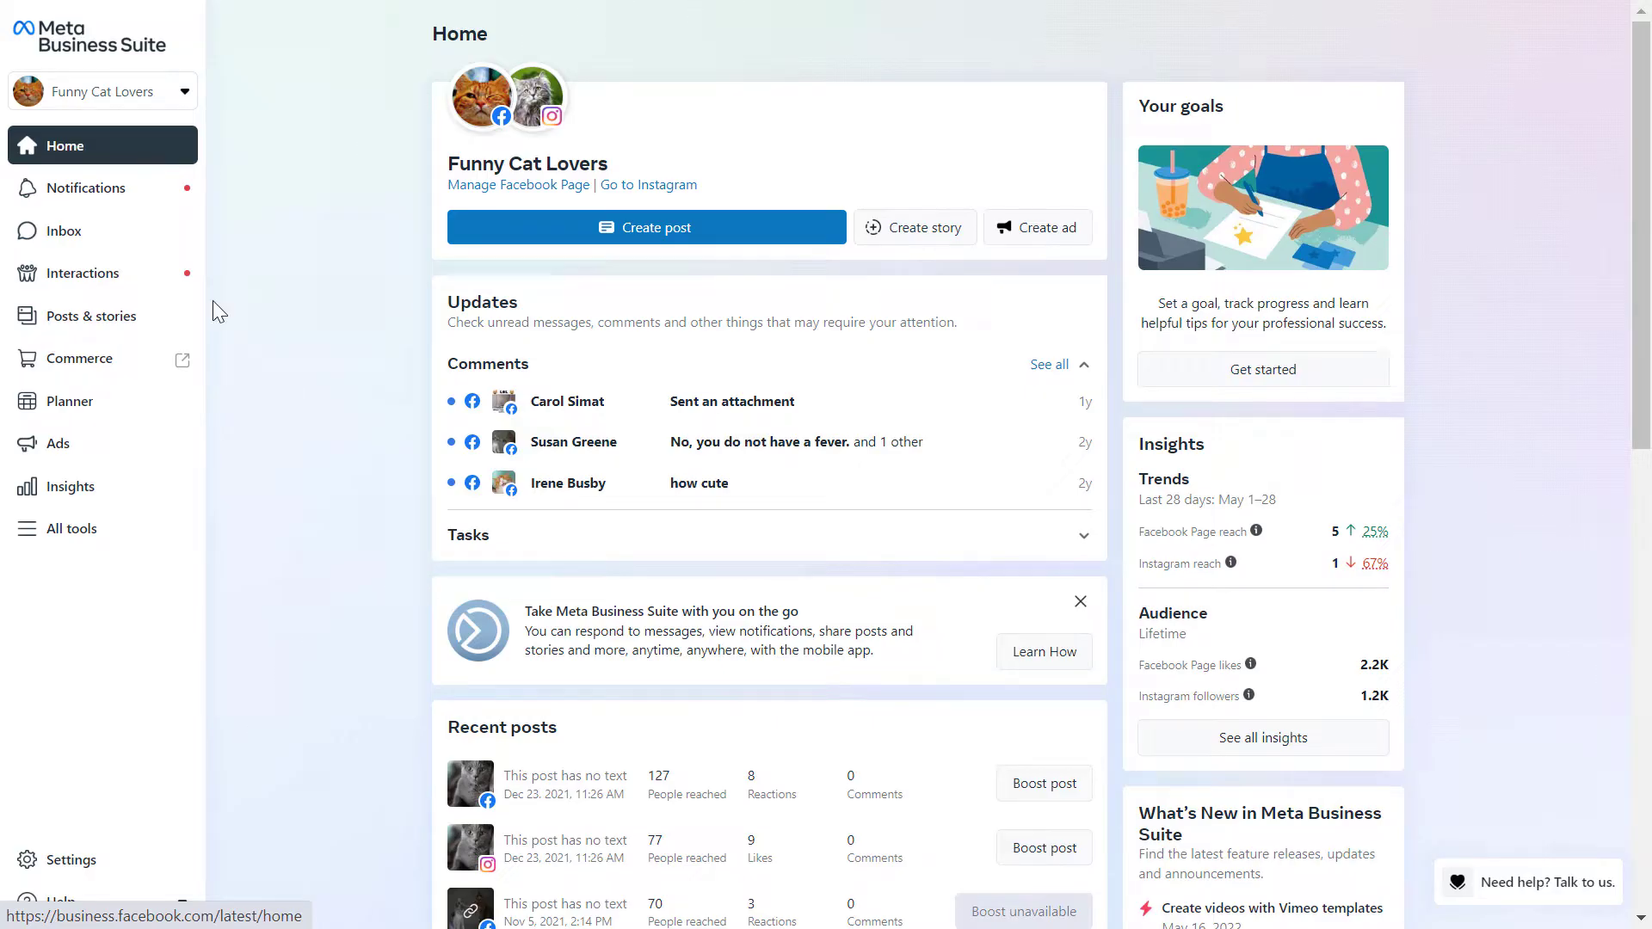
mouse_move(442, 365)
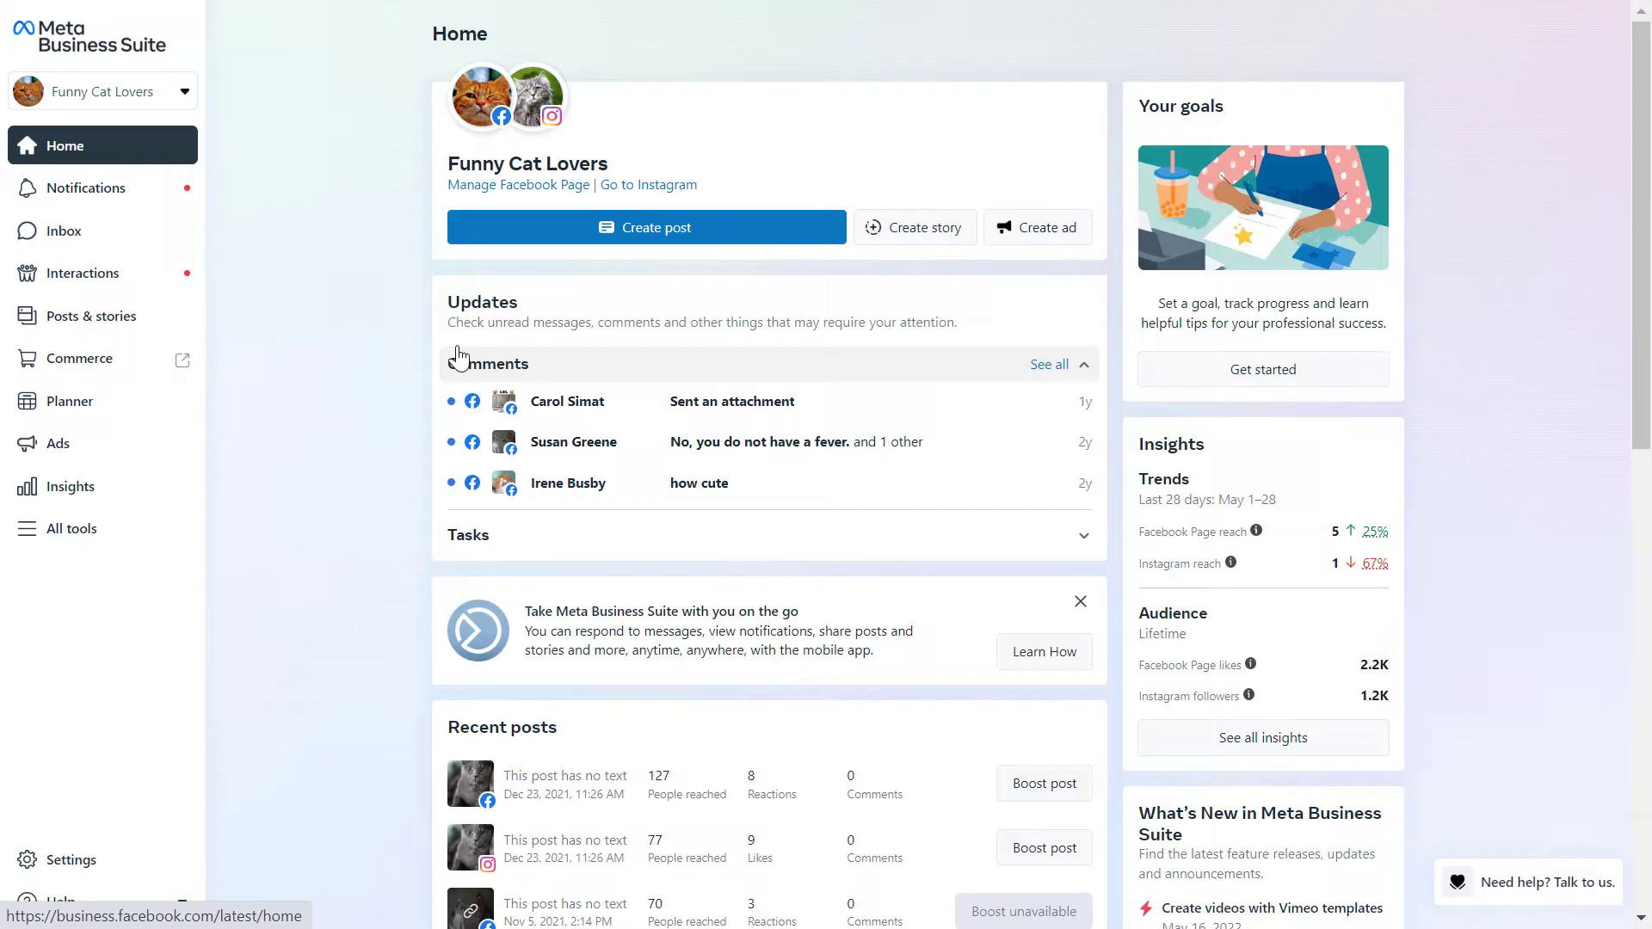
mouse_move(188, 401)
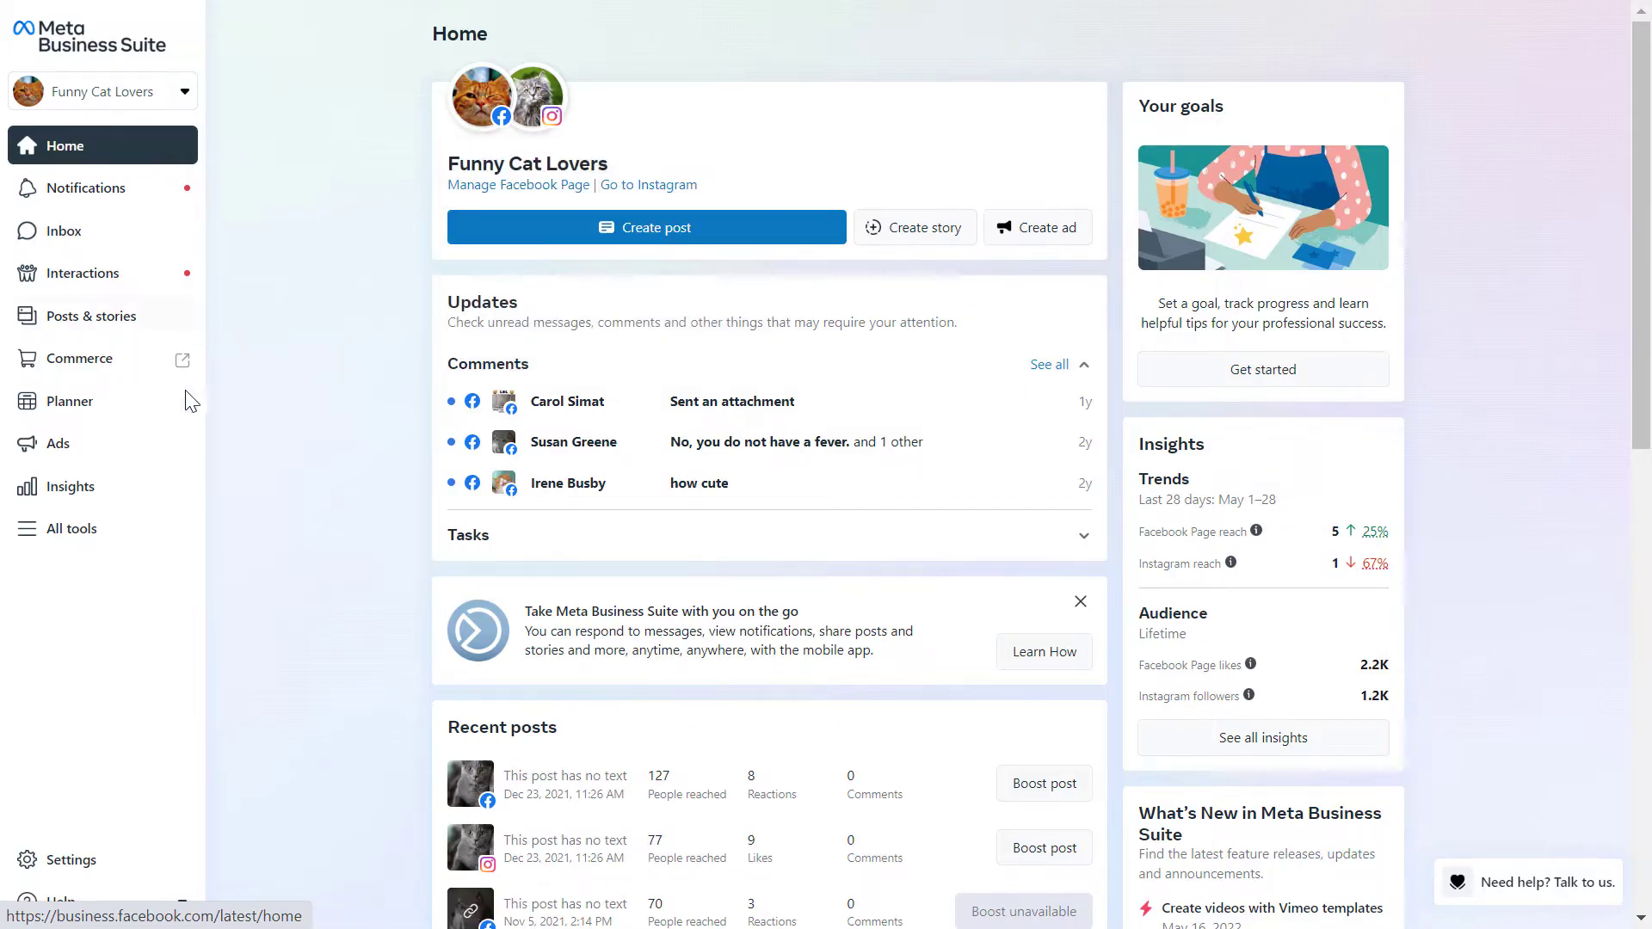
mouse_move(411, 523)
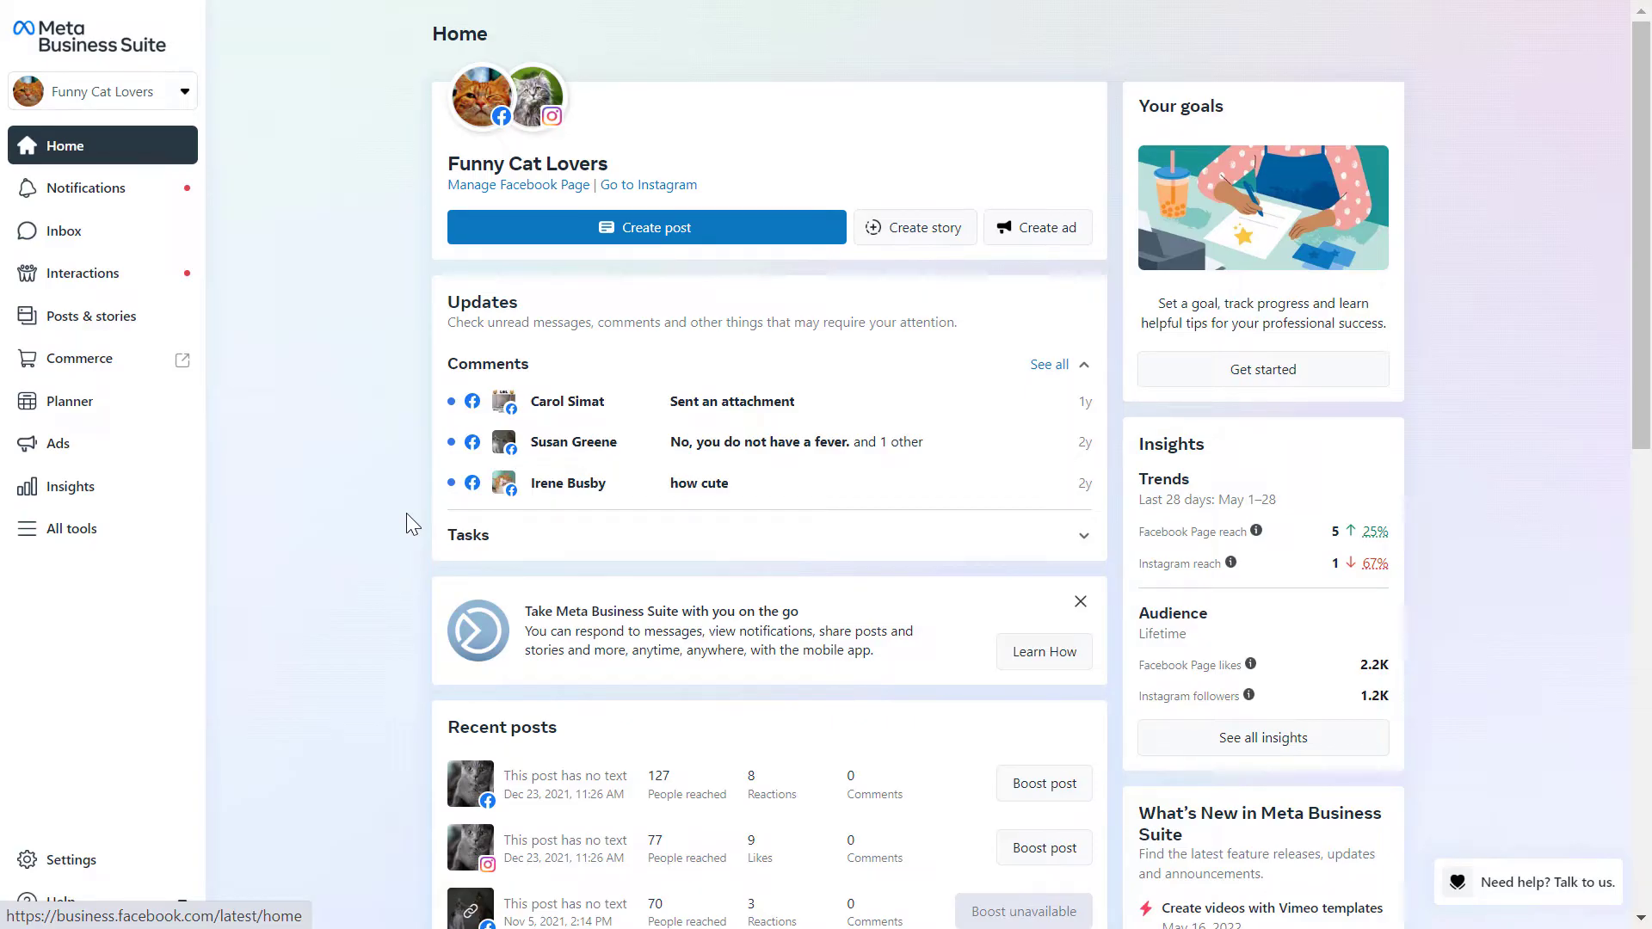
mouse_move(67, 241)
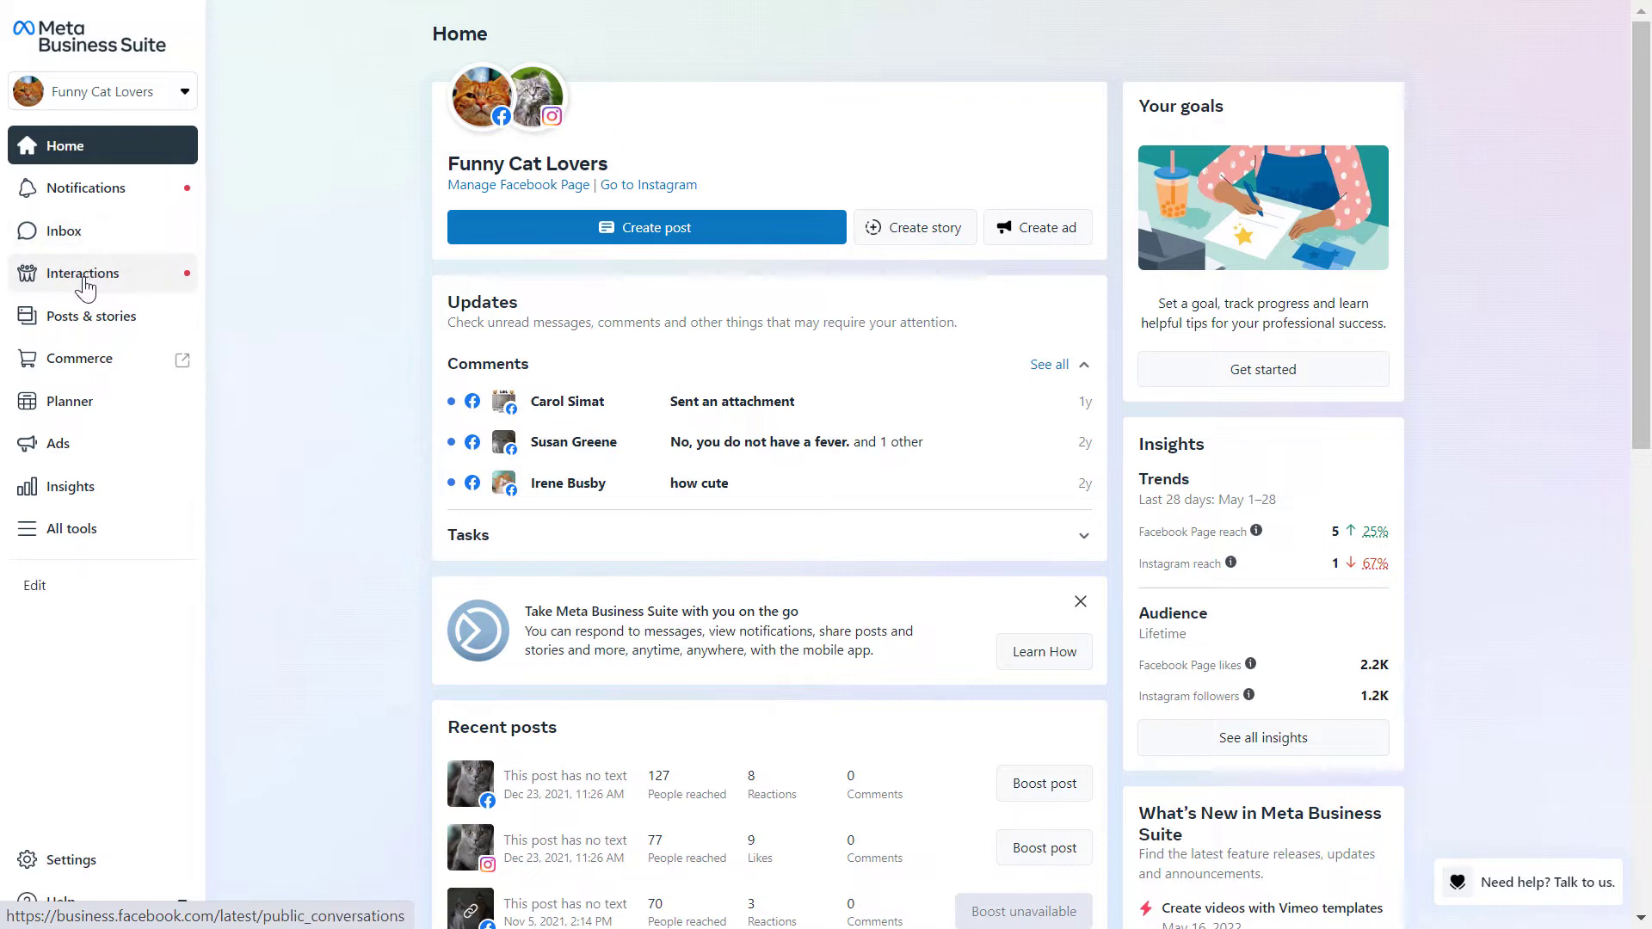
mouse_move(130, 288)
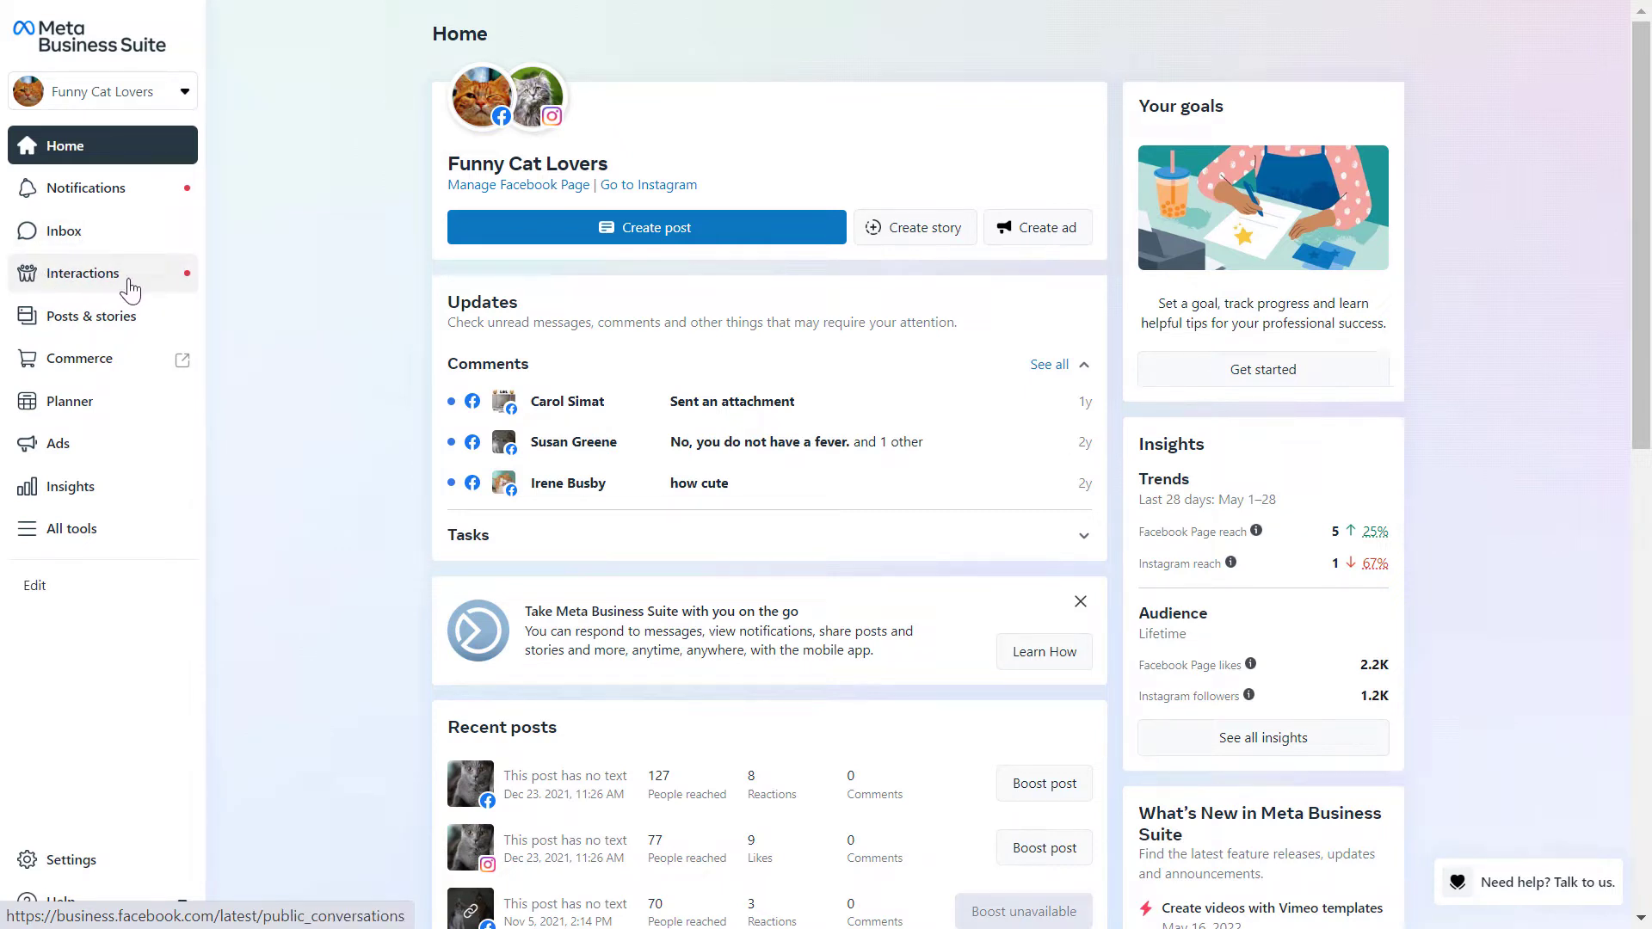
mouse_move(62, 230)
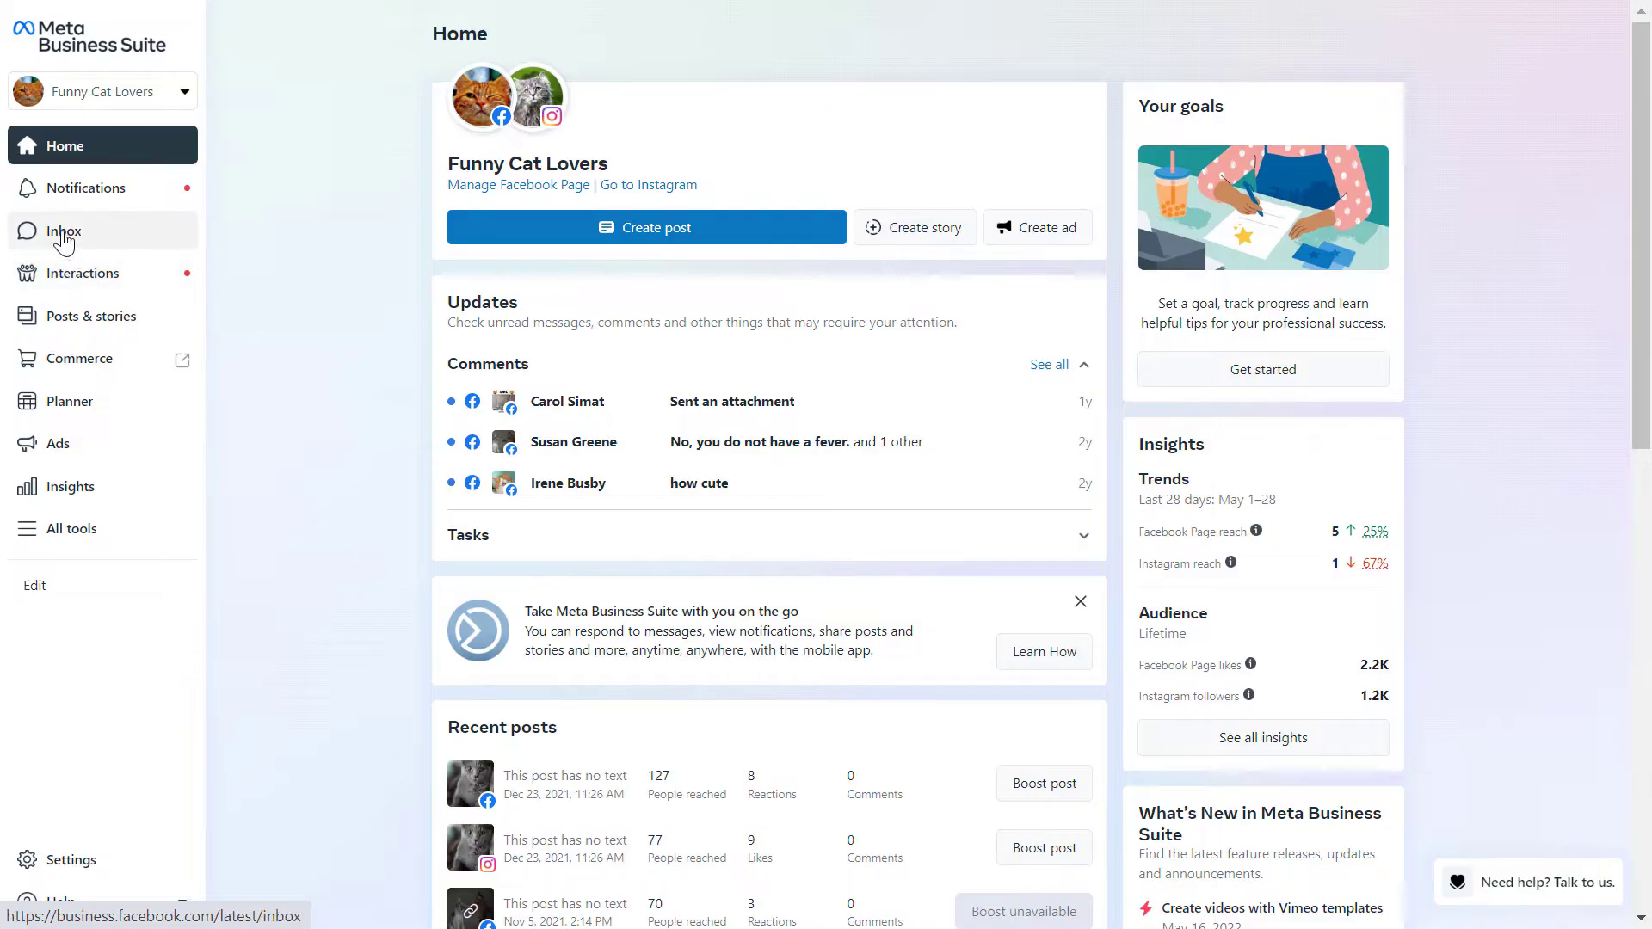
click(64, 230)
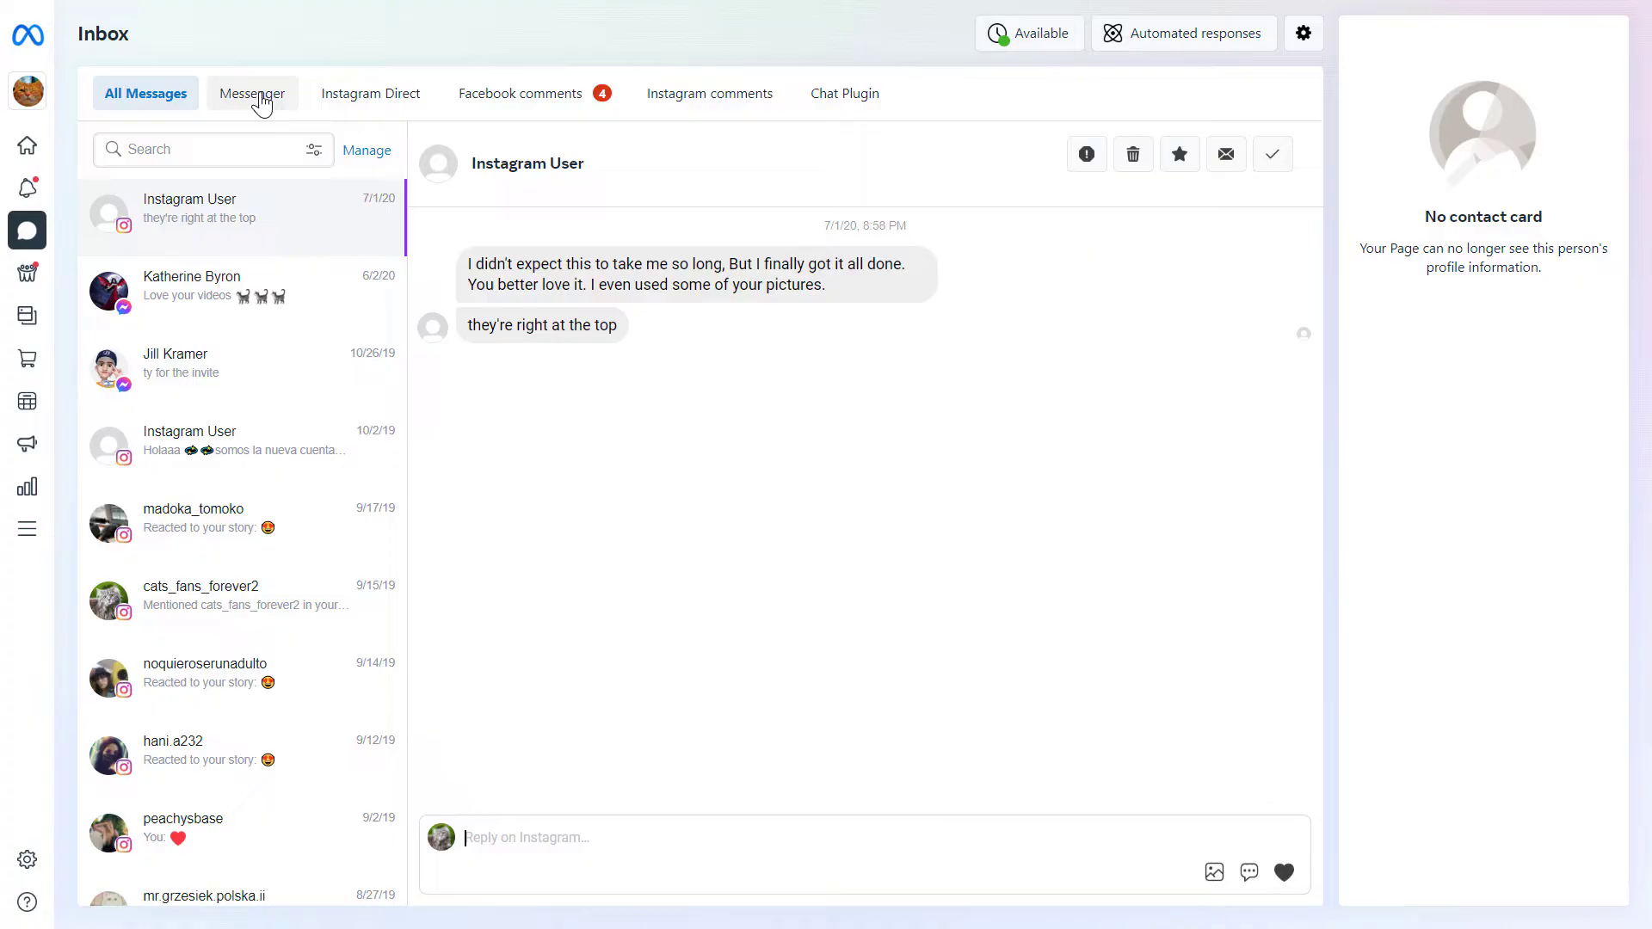
click(26, 33)
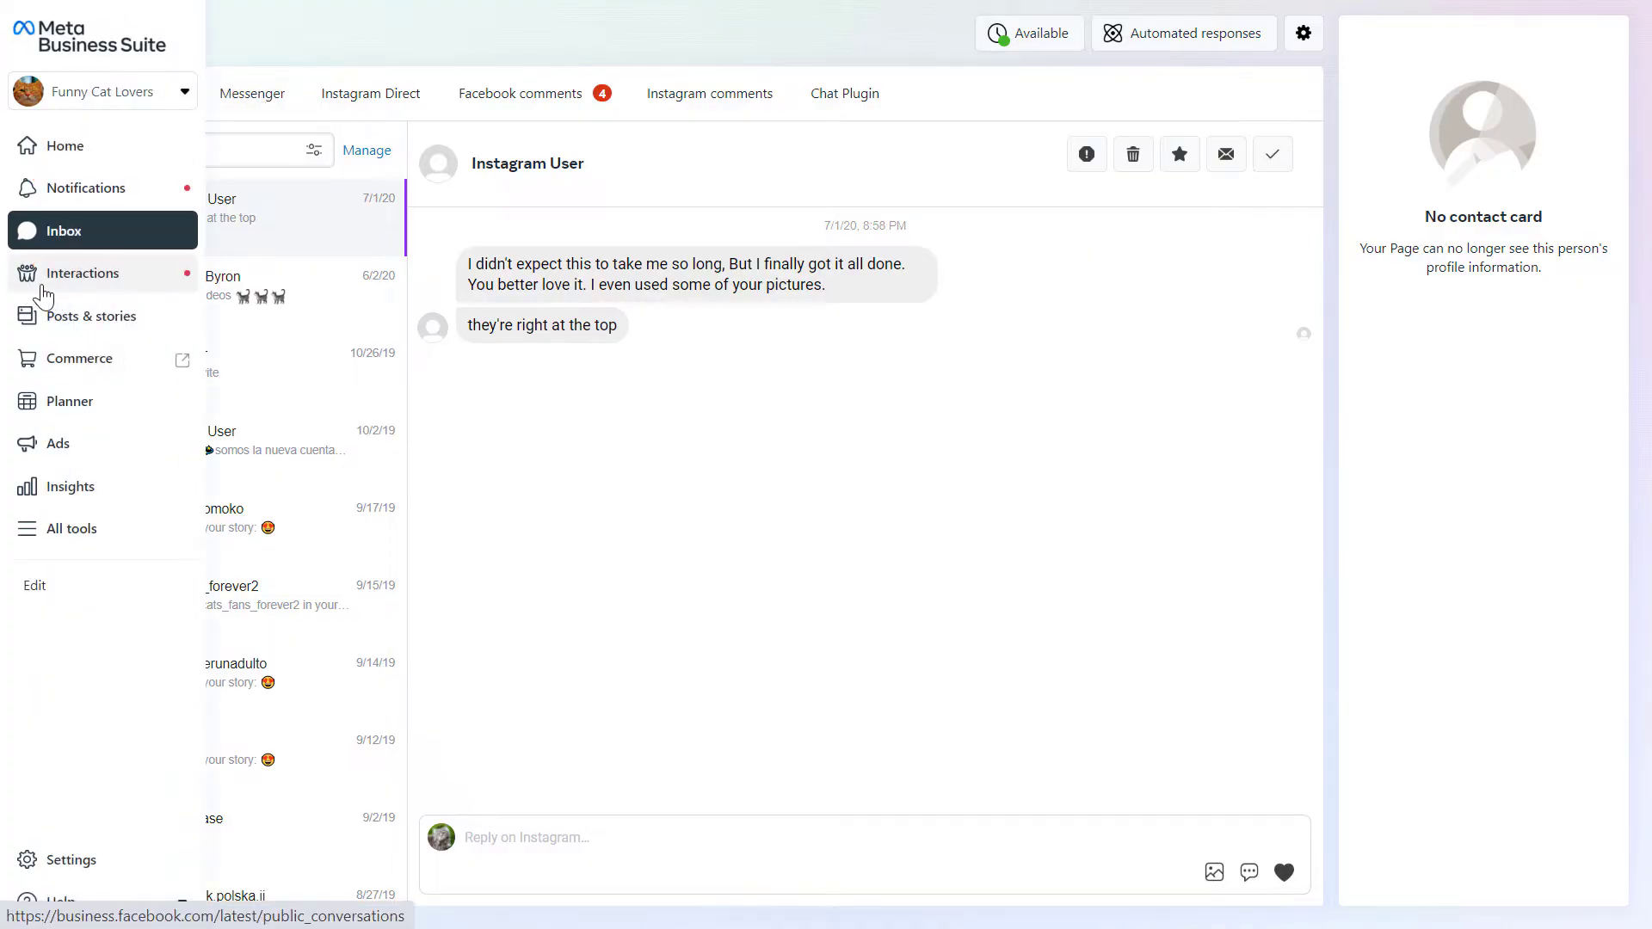
mouse_move(102, 287)
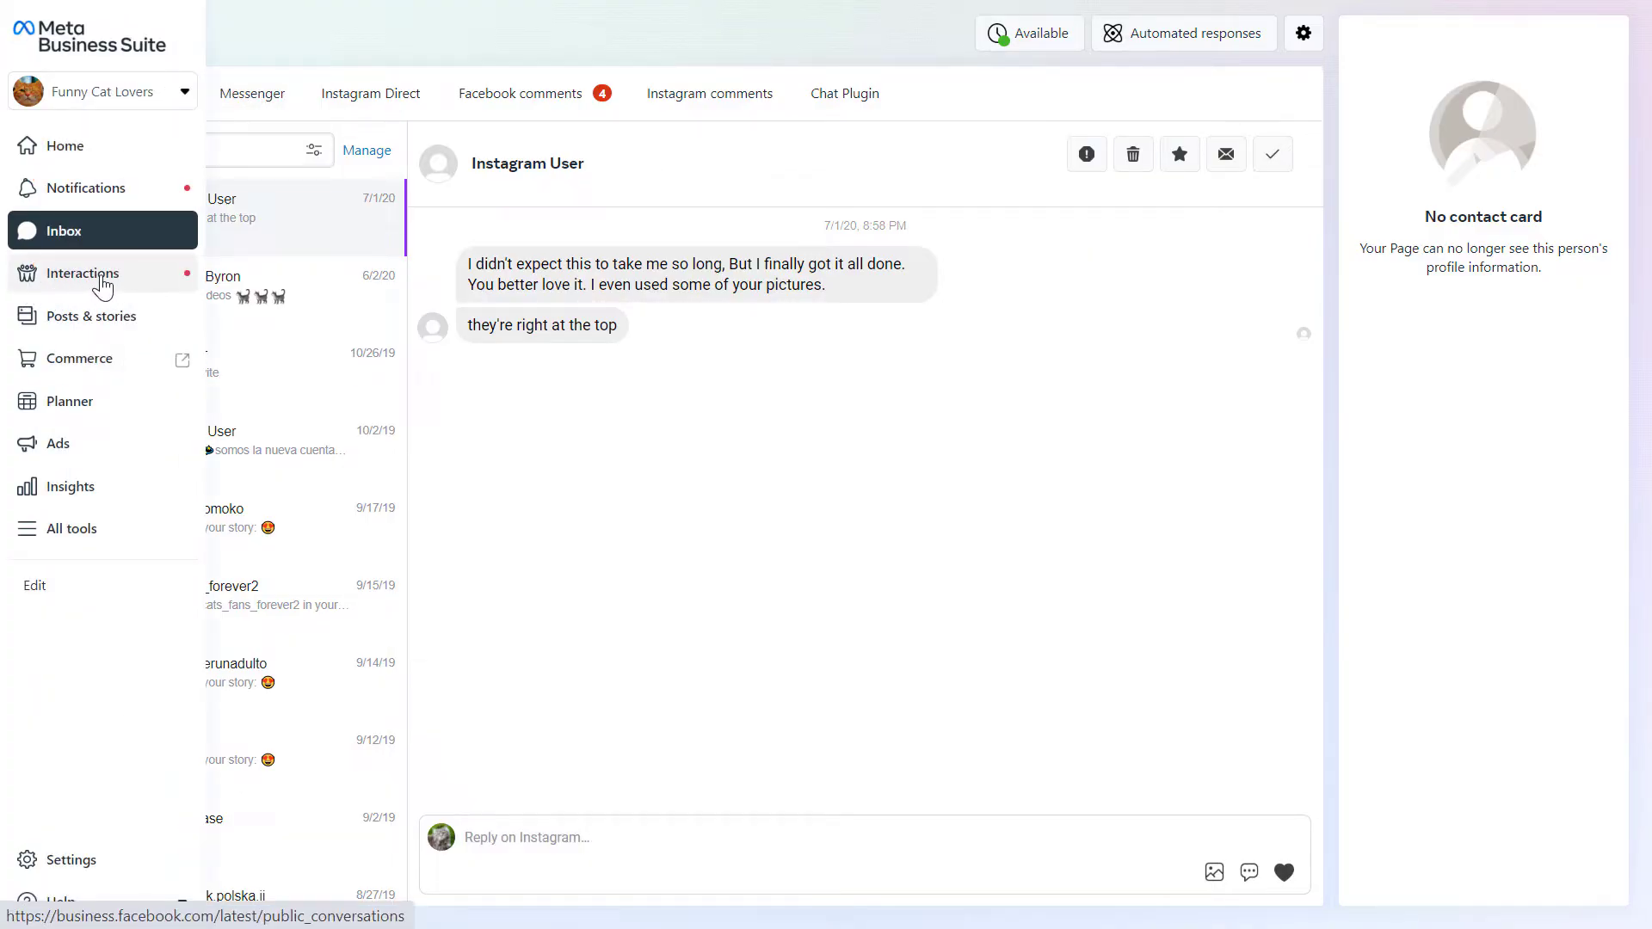
- Filter Interactions comments to Facebook, showing the black cat photo post's comment
click(83, 274)
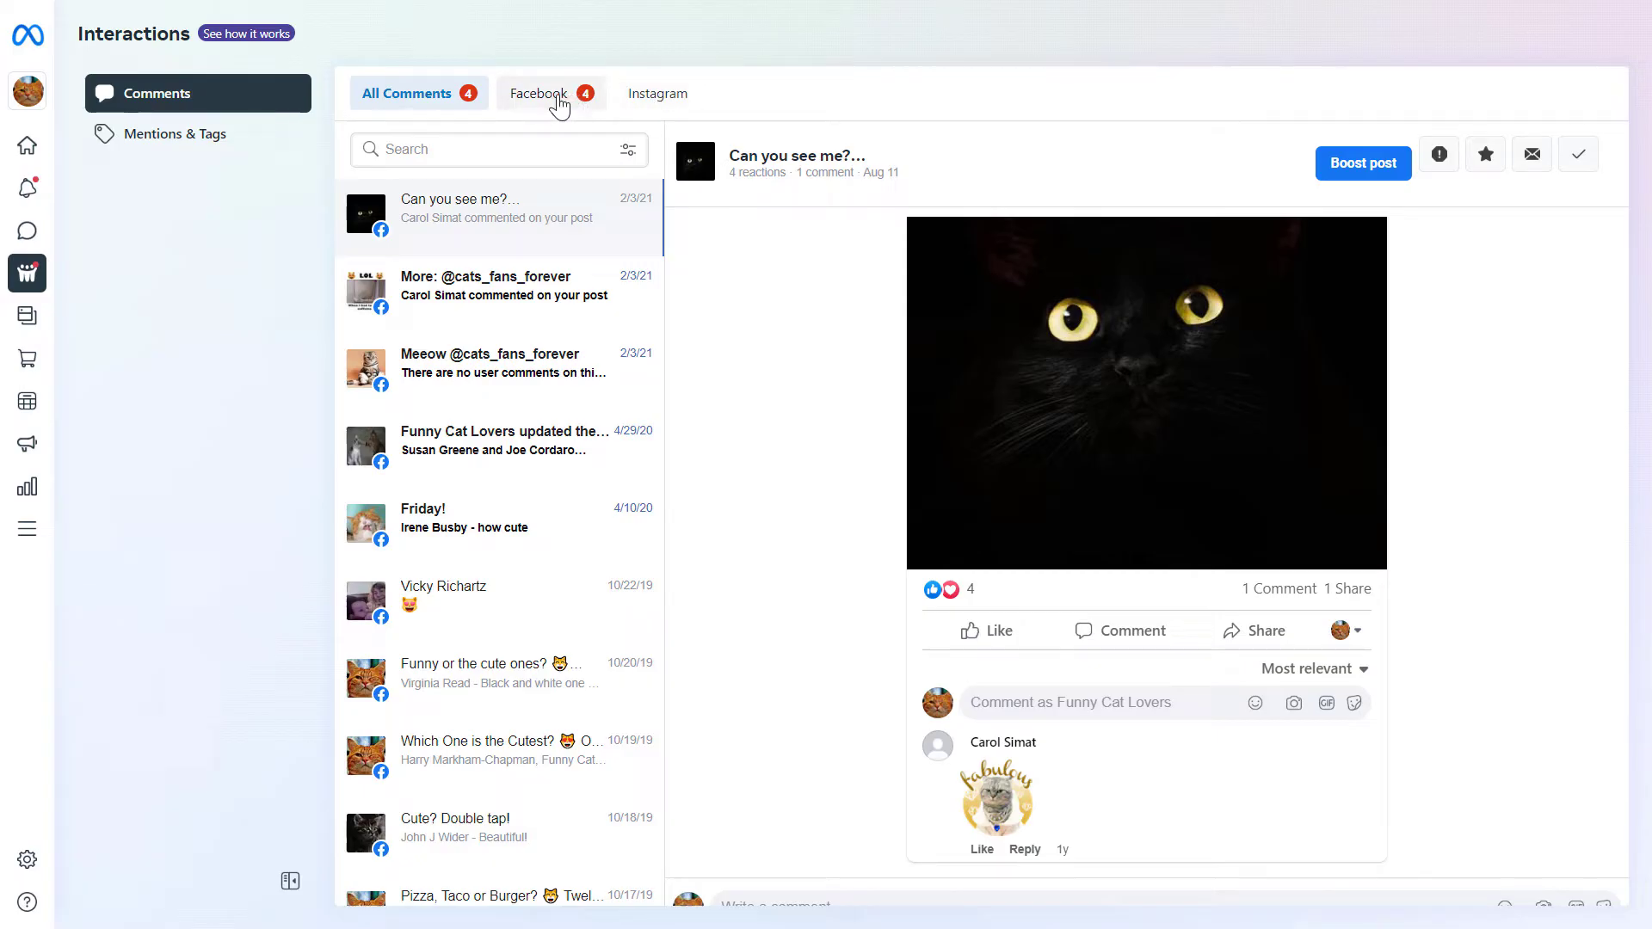
mouse_move(542, 103)
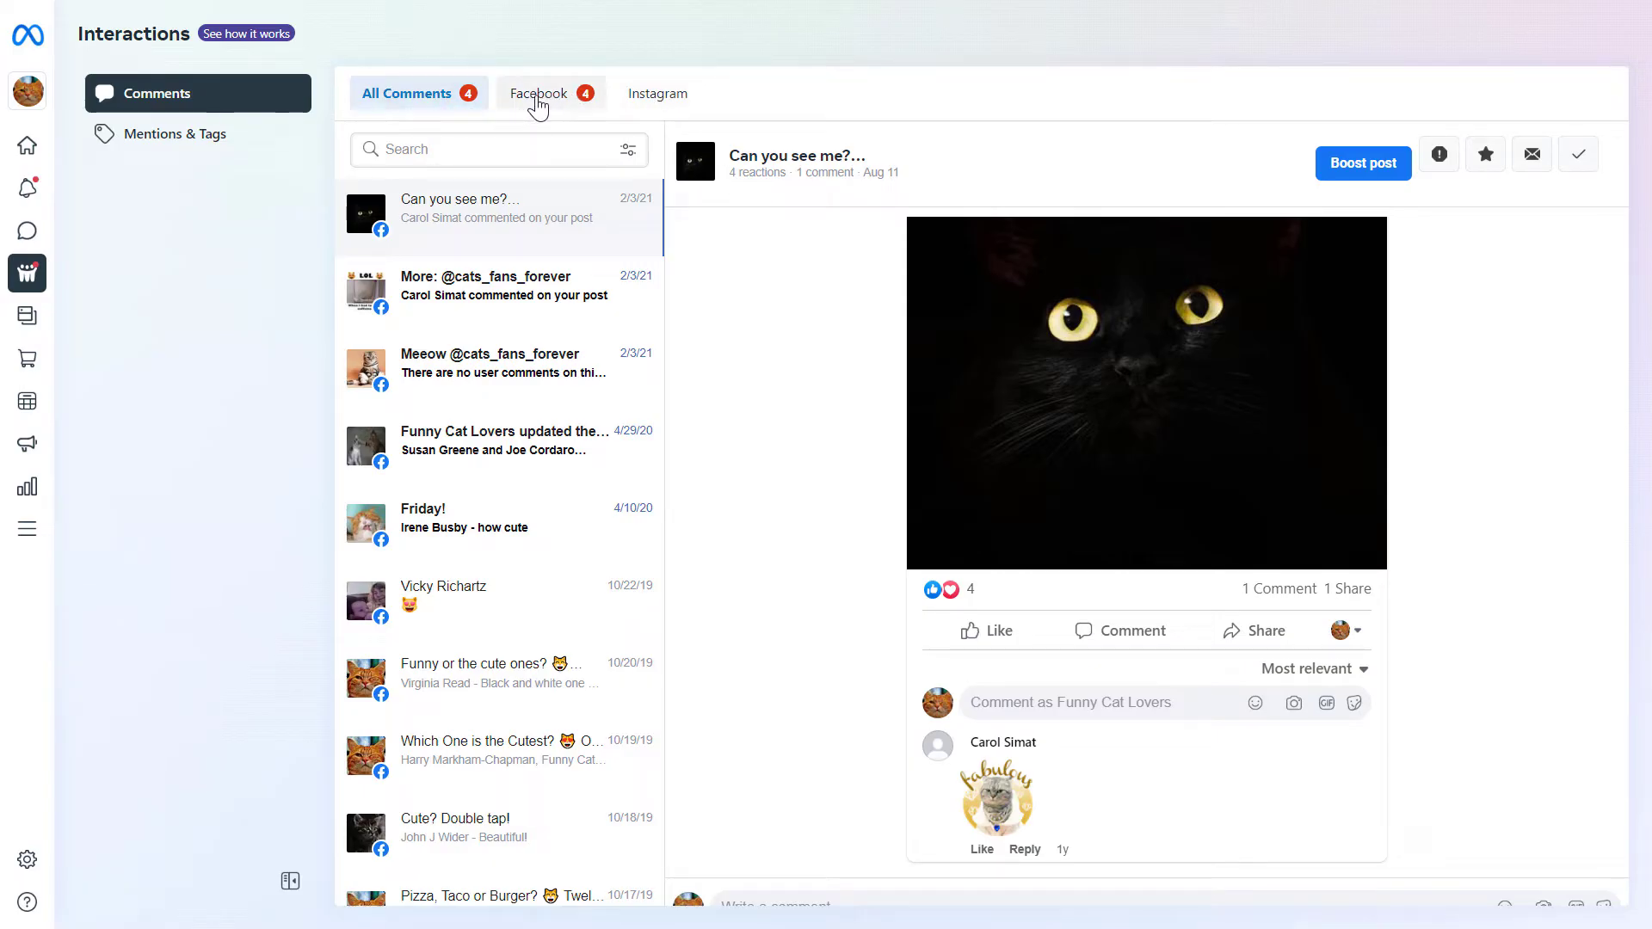
click(542, 93)
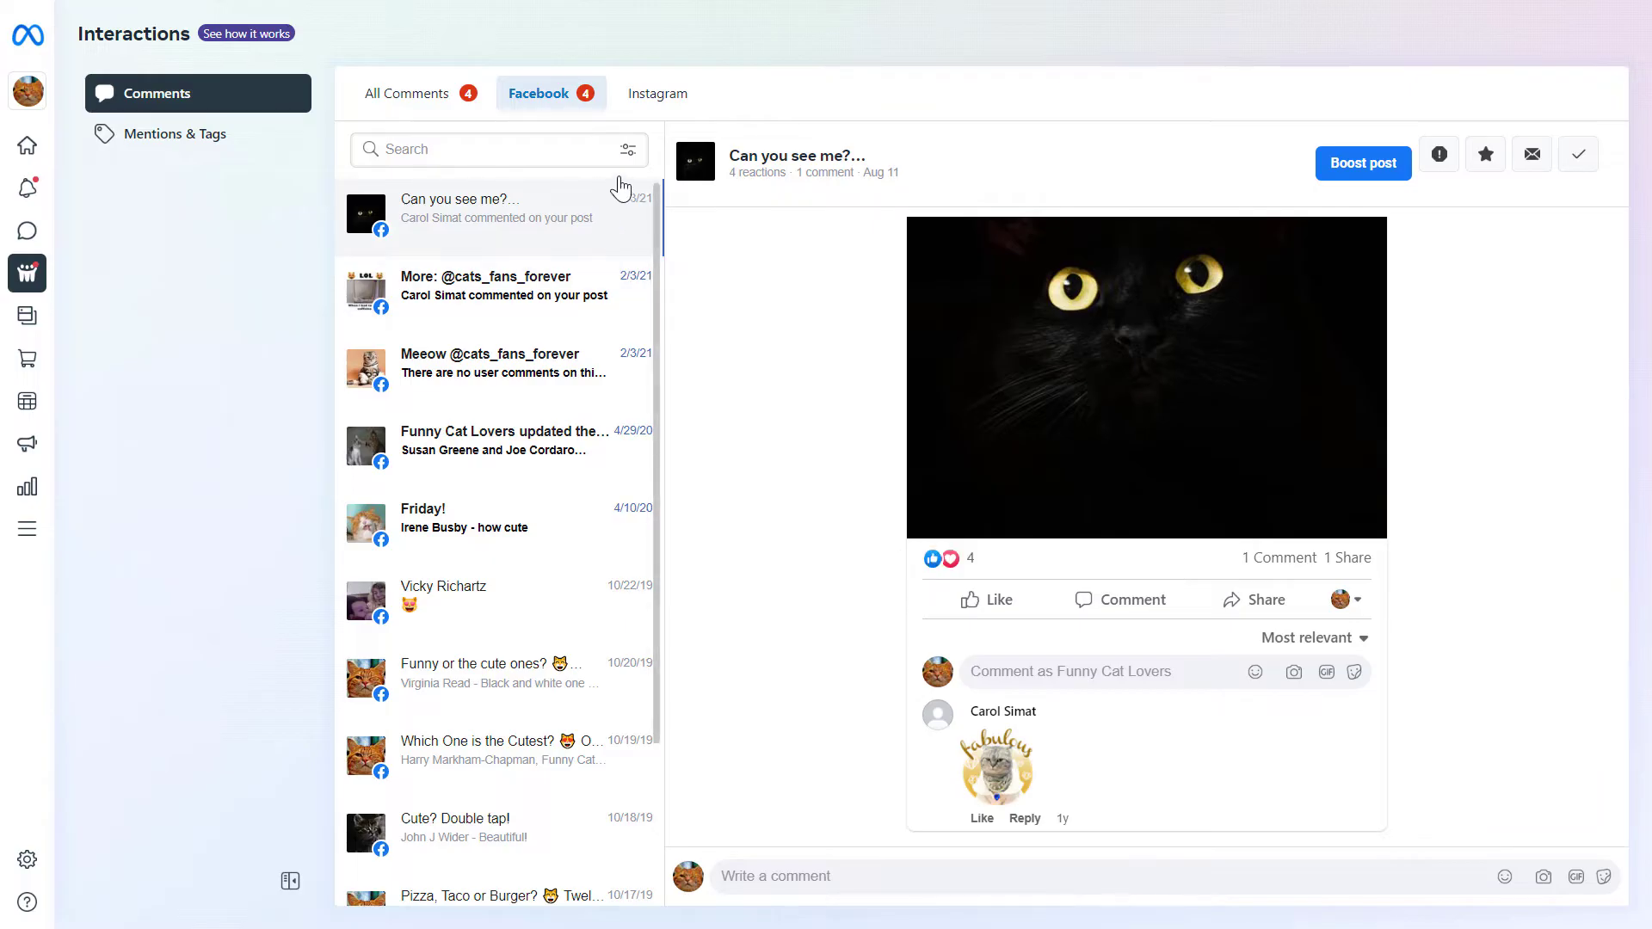
click(628, 148)
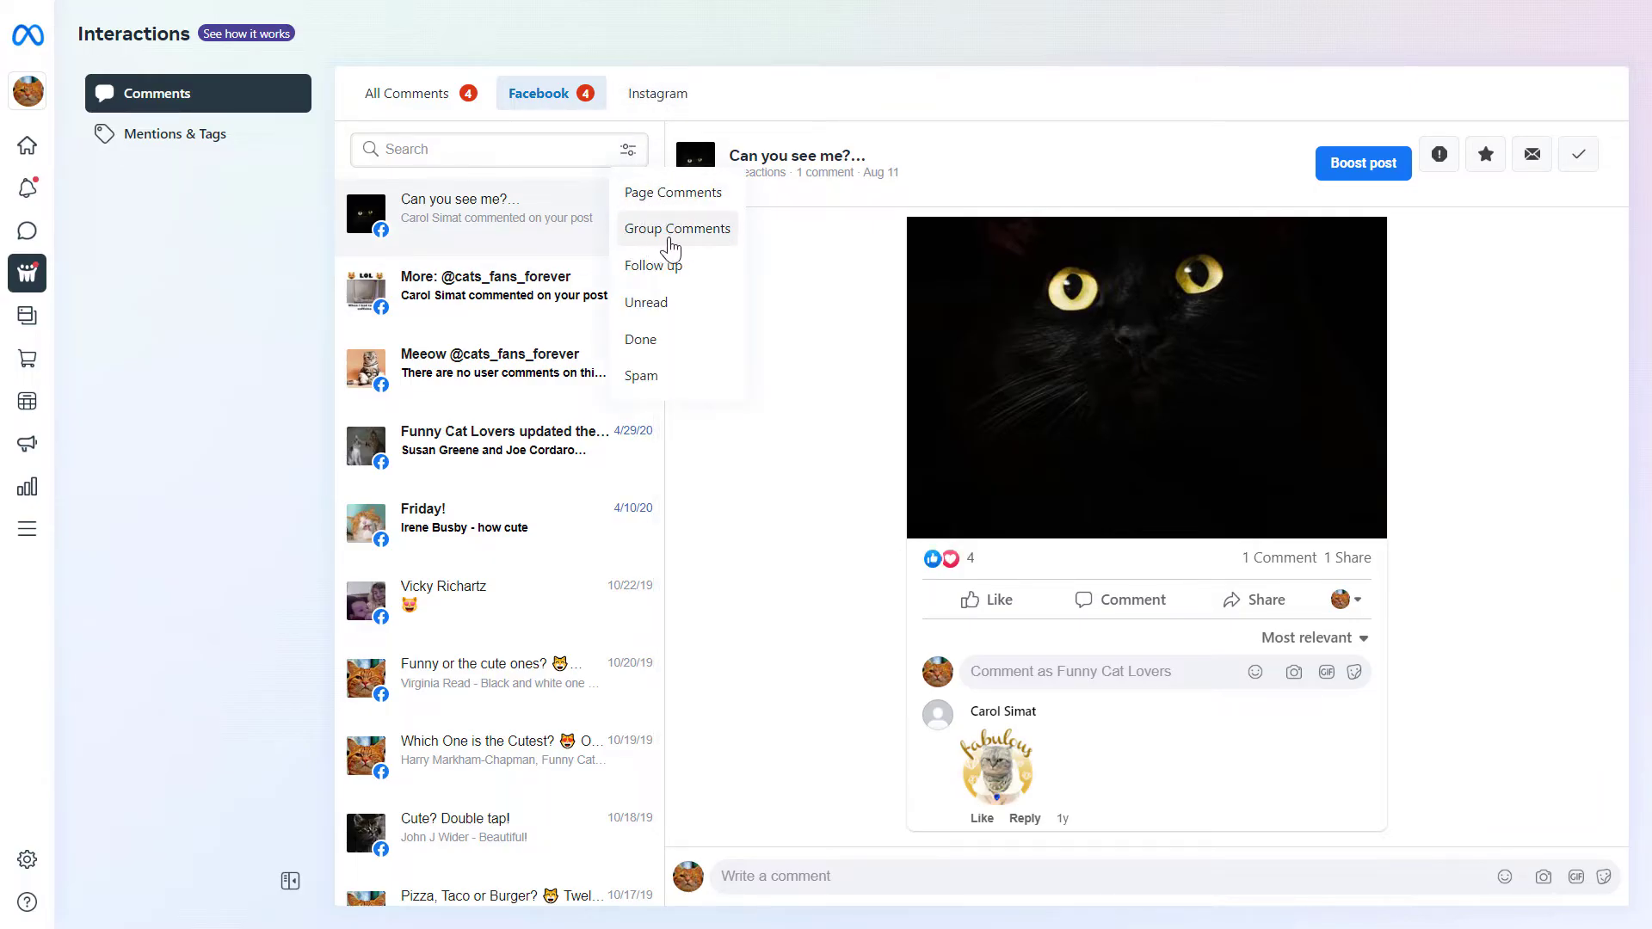
mouse_move(648, 312)
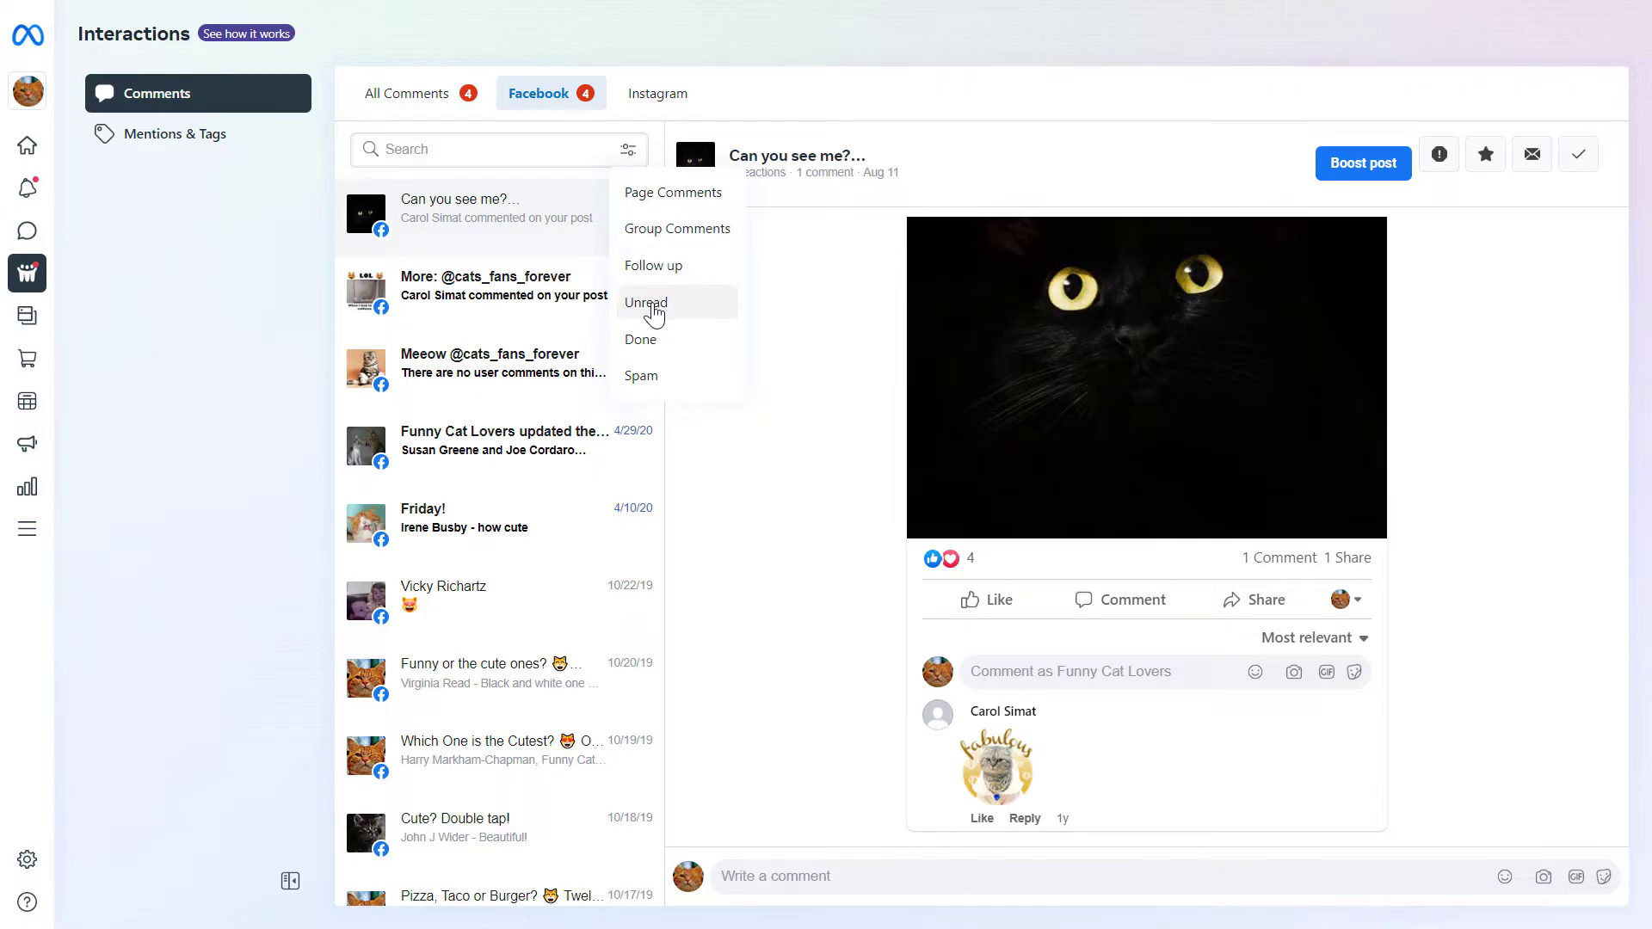
mouse_move(640, 377)
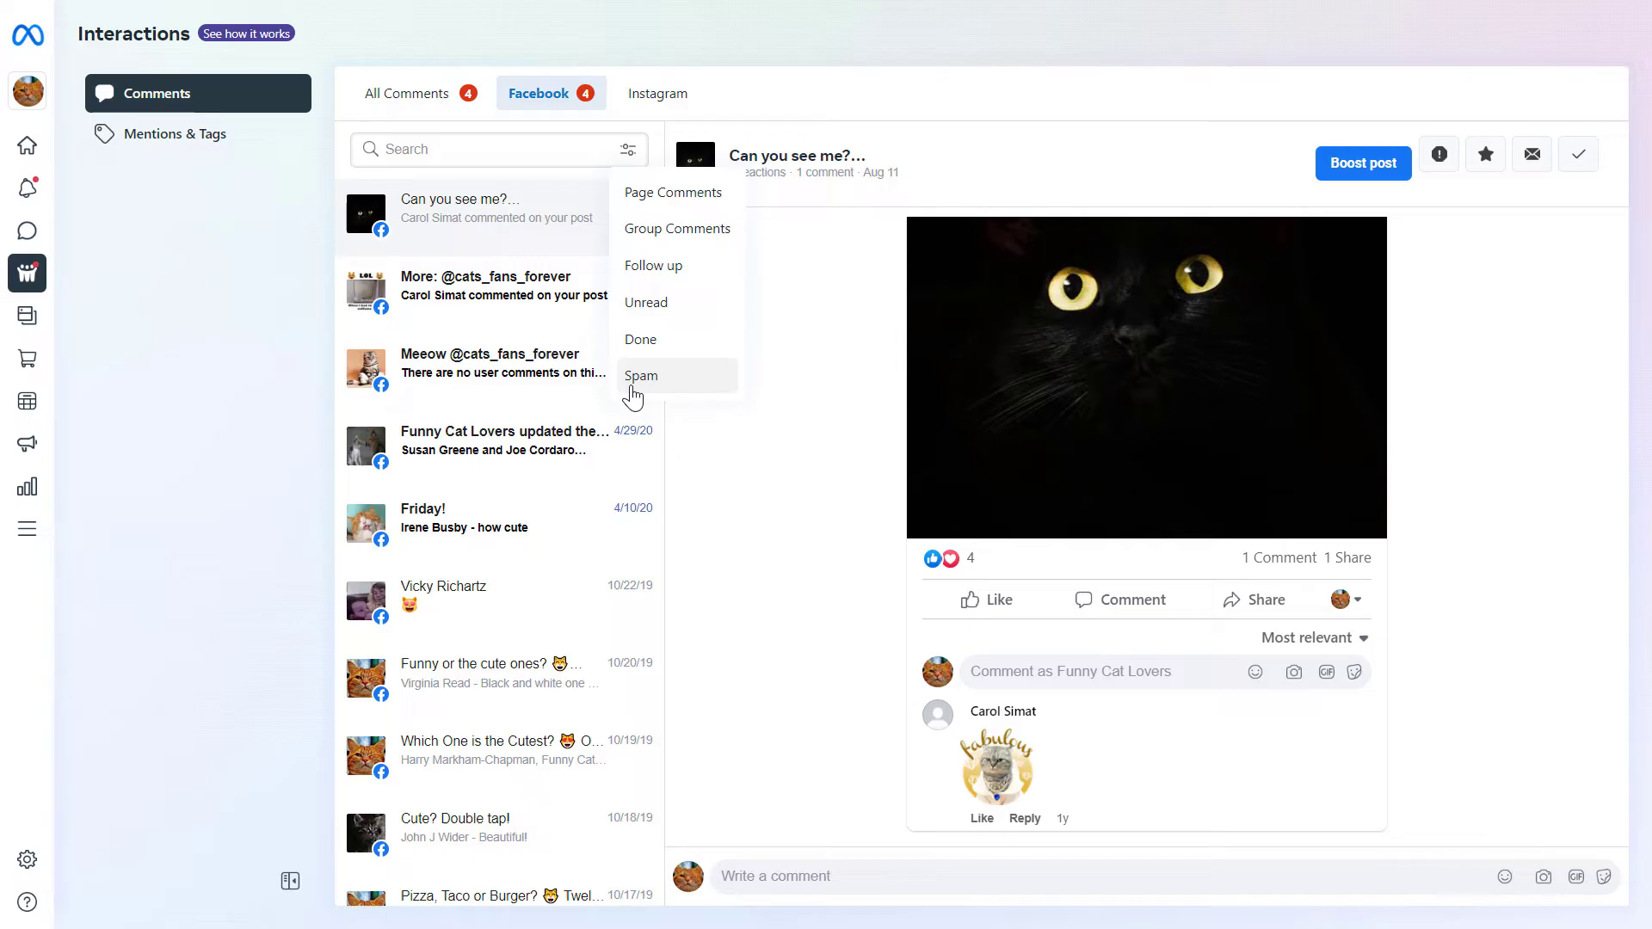
mouse_move(645, 387)
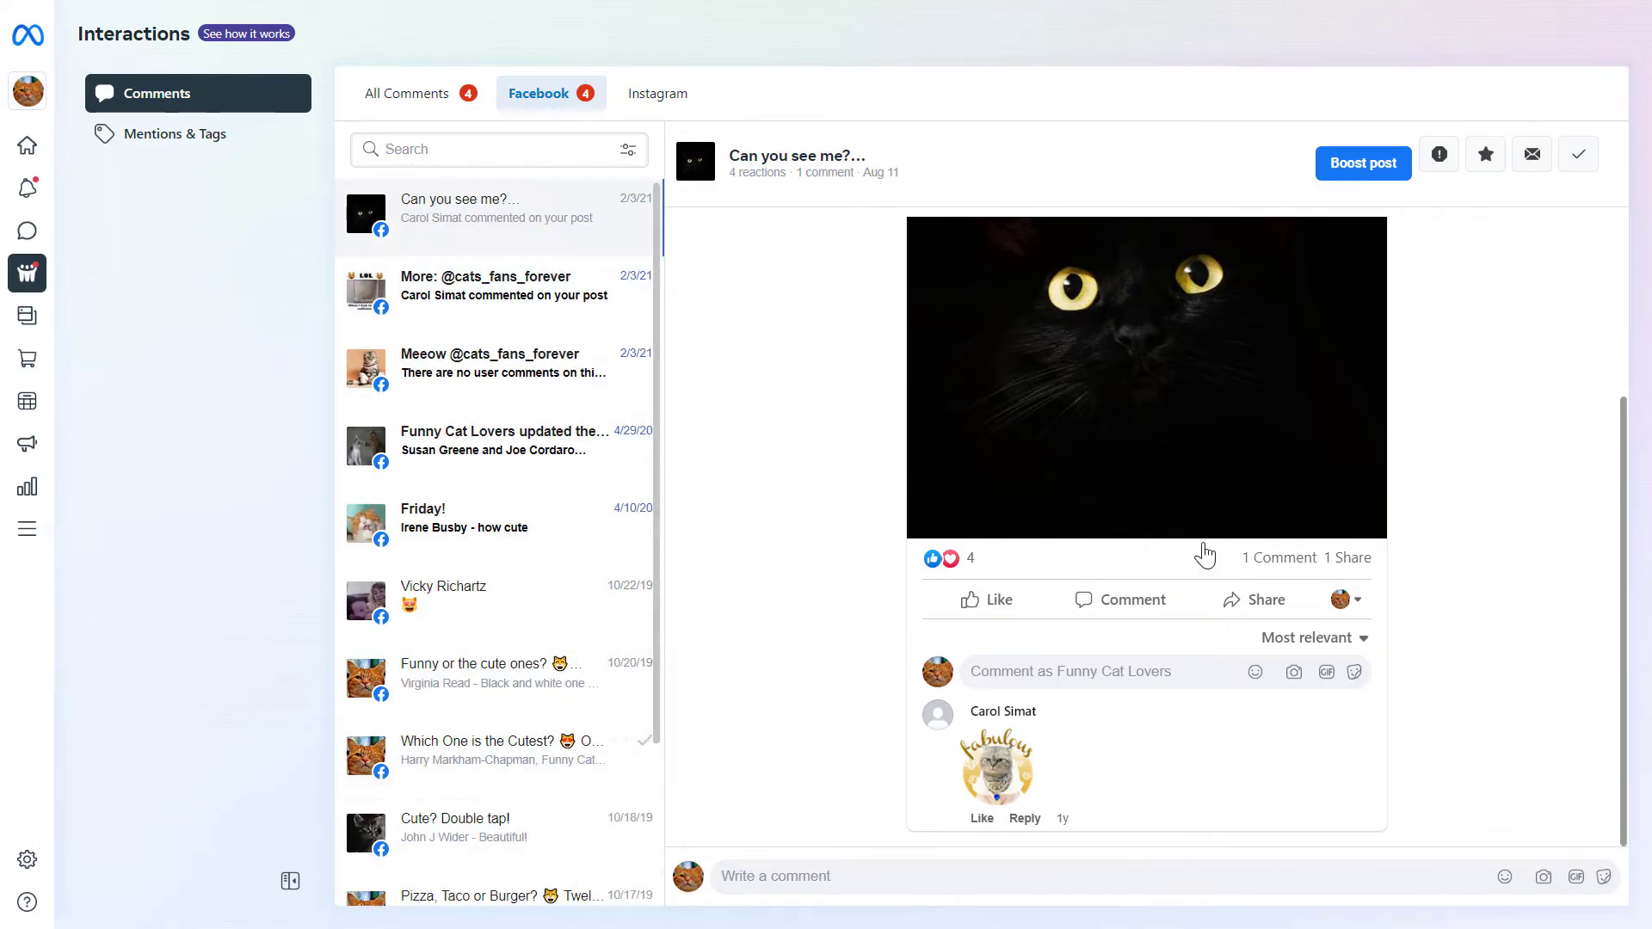
- Enter 'sdfdsf' as a reply comment on the black-cat post
text(sdfdsf)
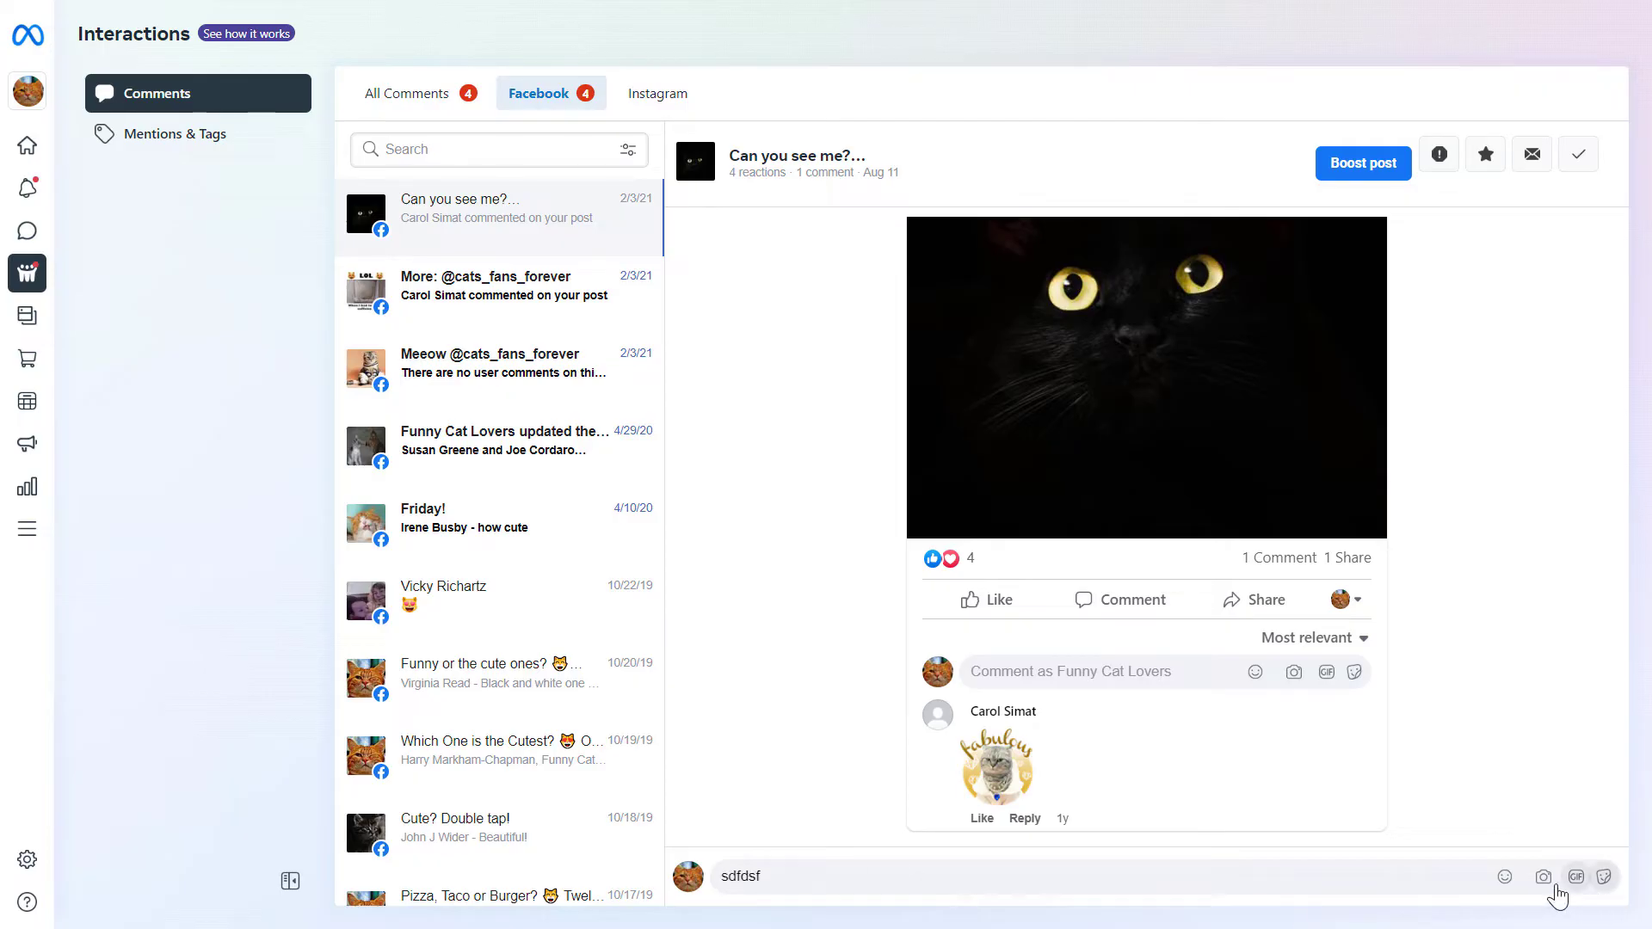
mouse_move(1544, 877)
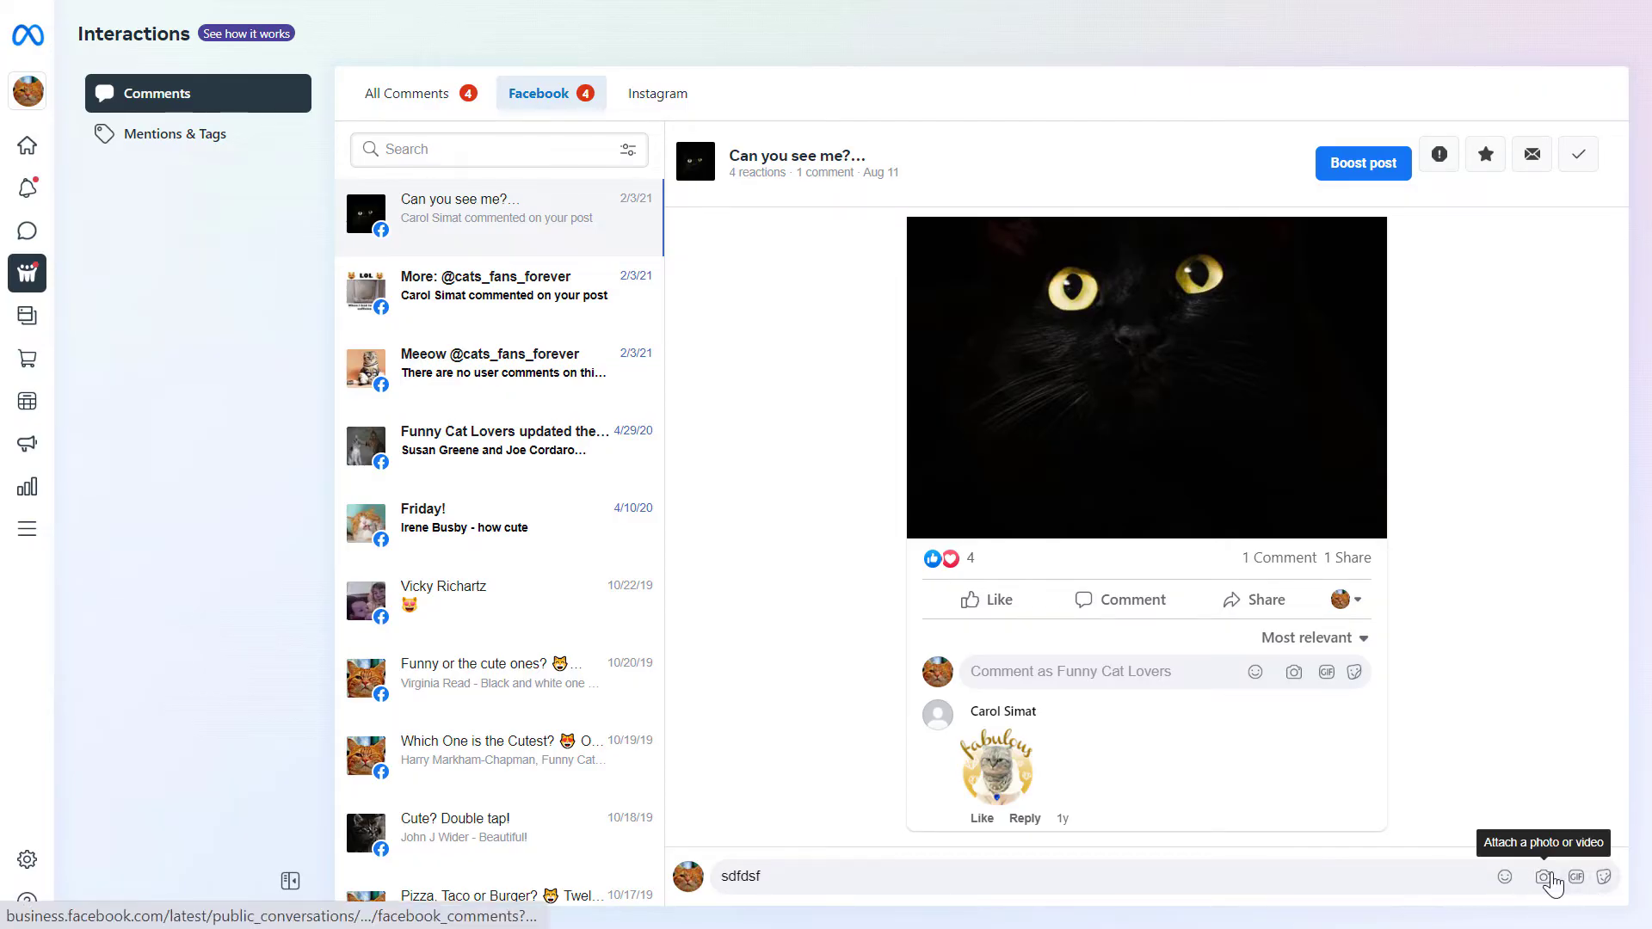
mouse_move(1044, 843)
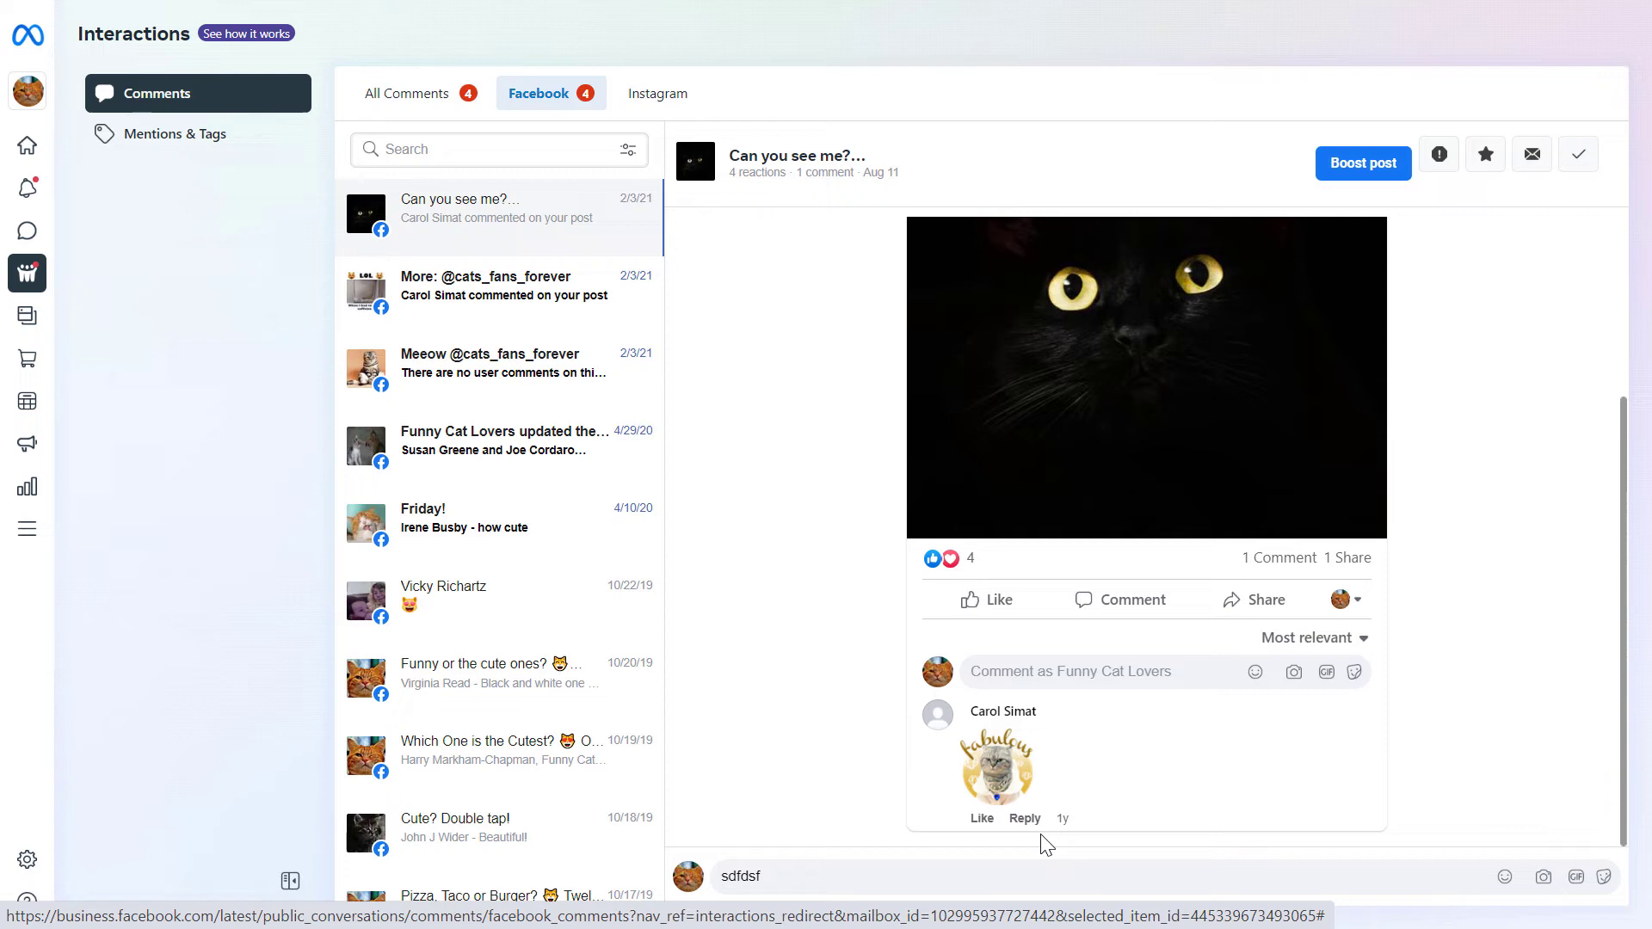
mouse_move(1037, 195)
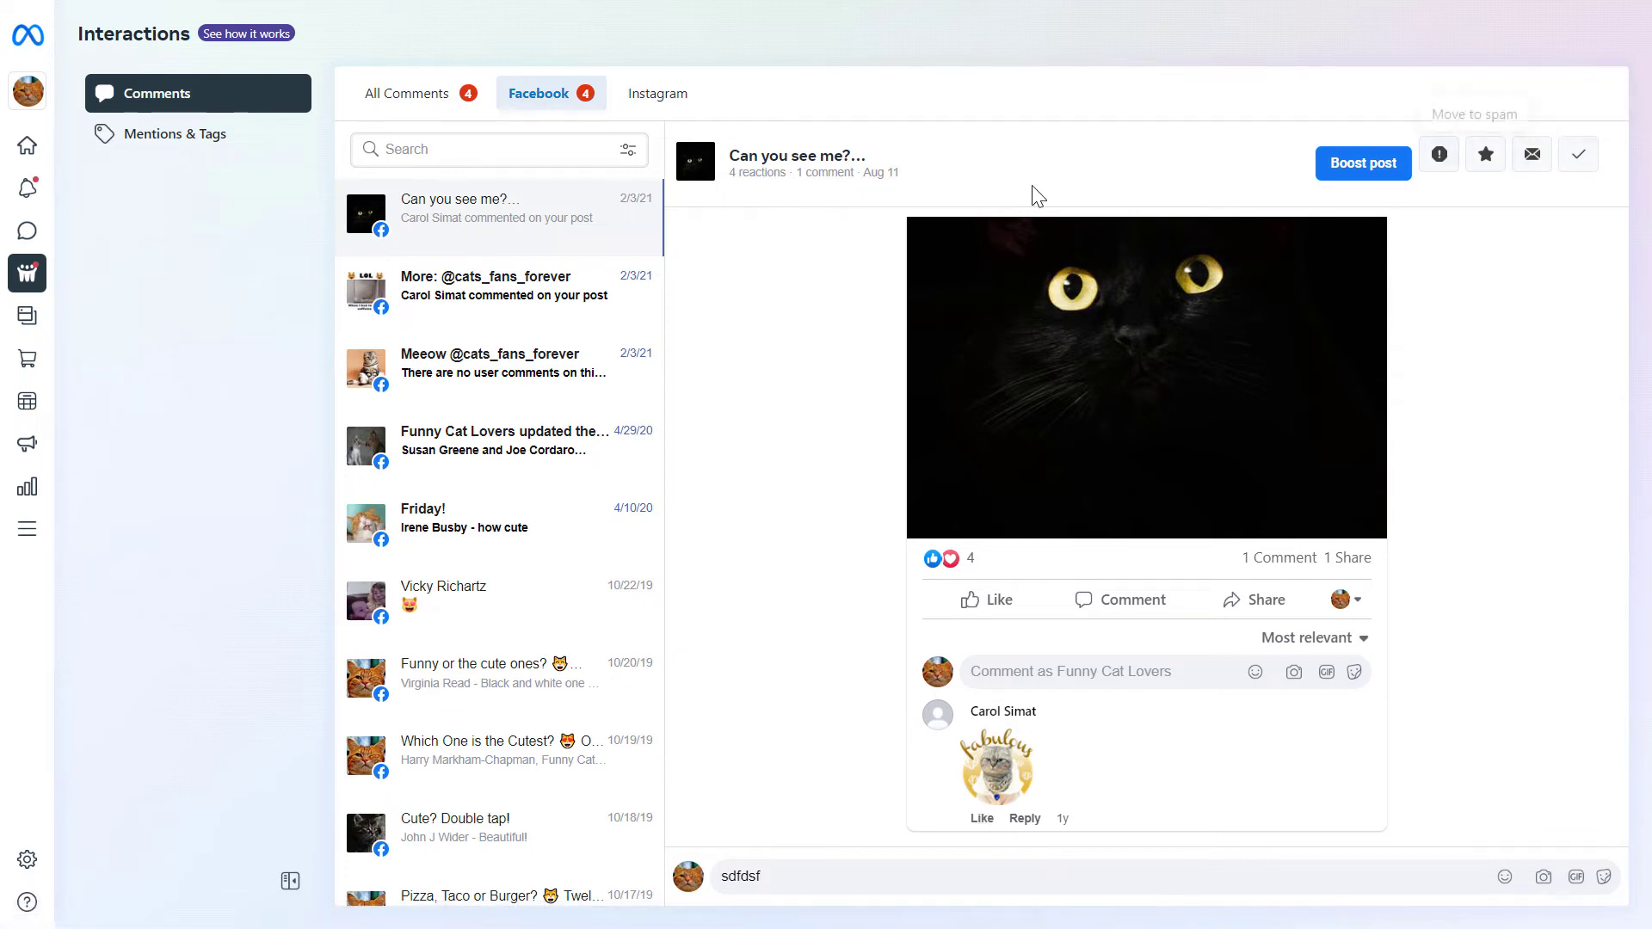
mouse_move(1532, 153)
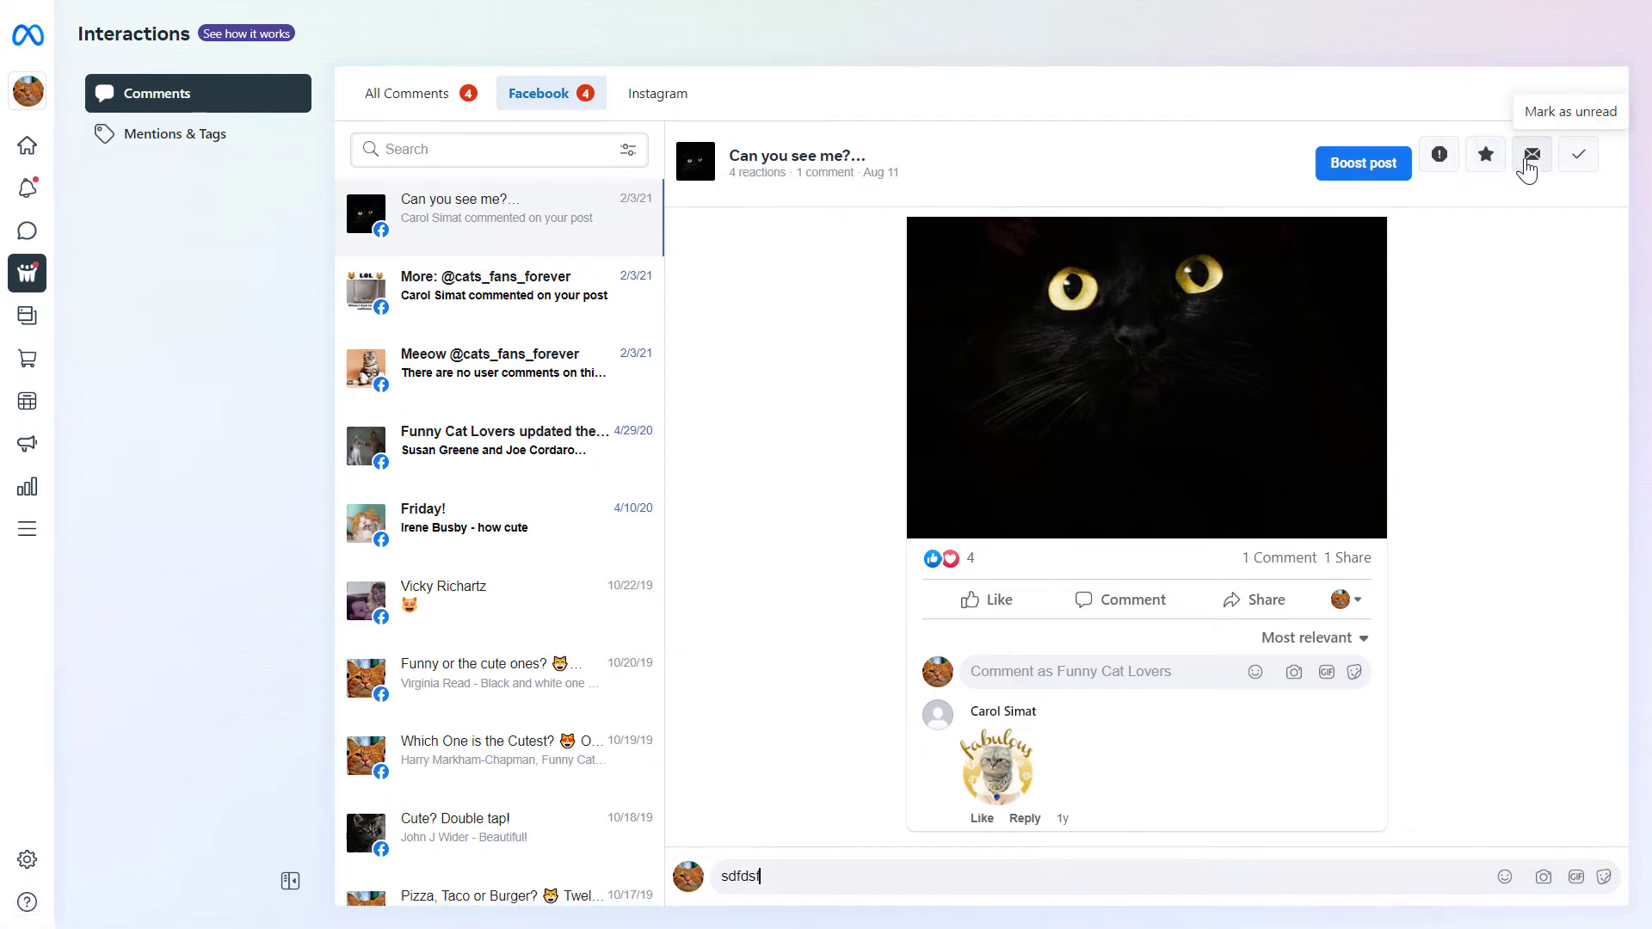
mouse_move(1578, 155)
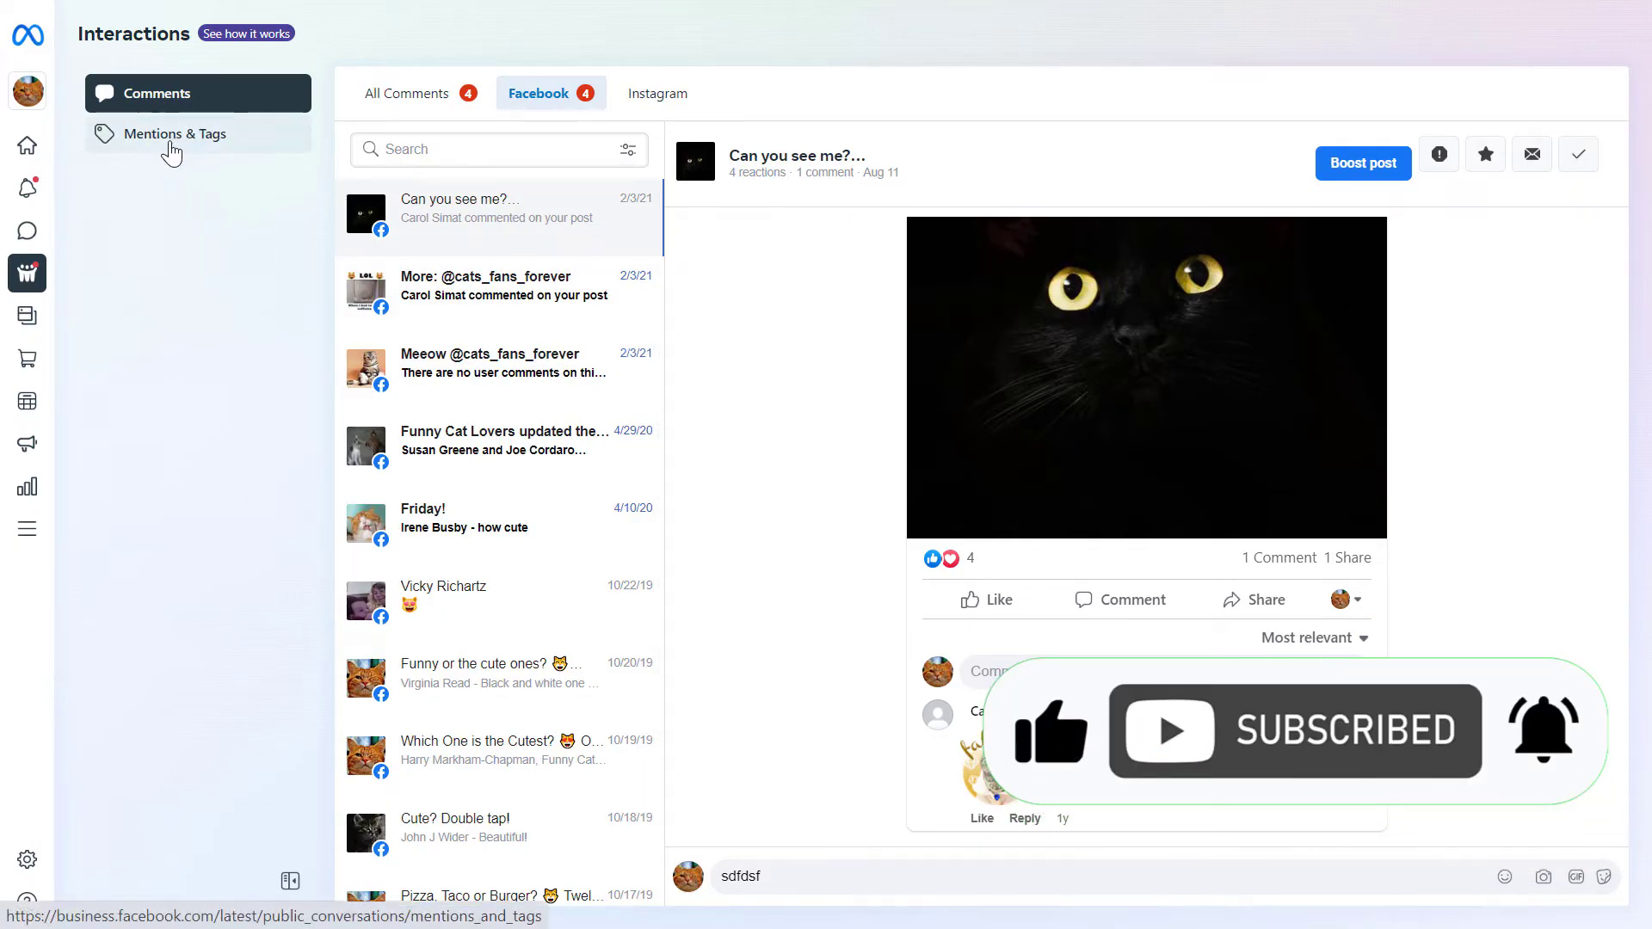
- Switch Interactions to the Mentions & Tags section
click(176, 134)
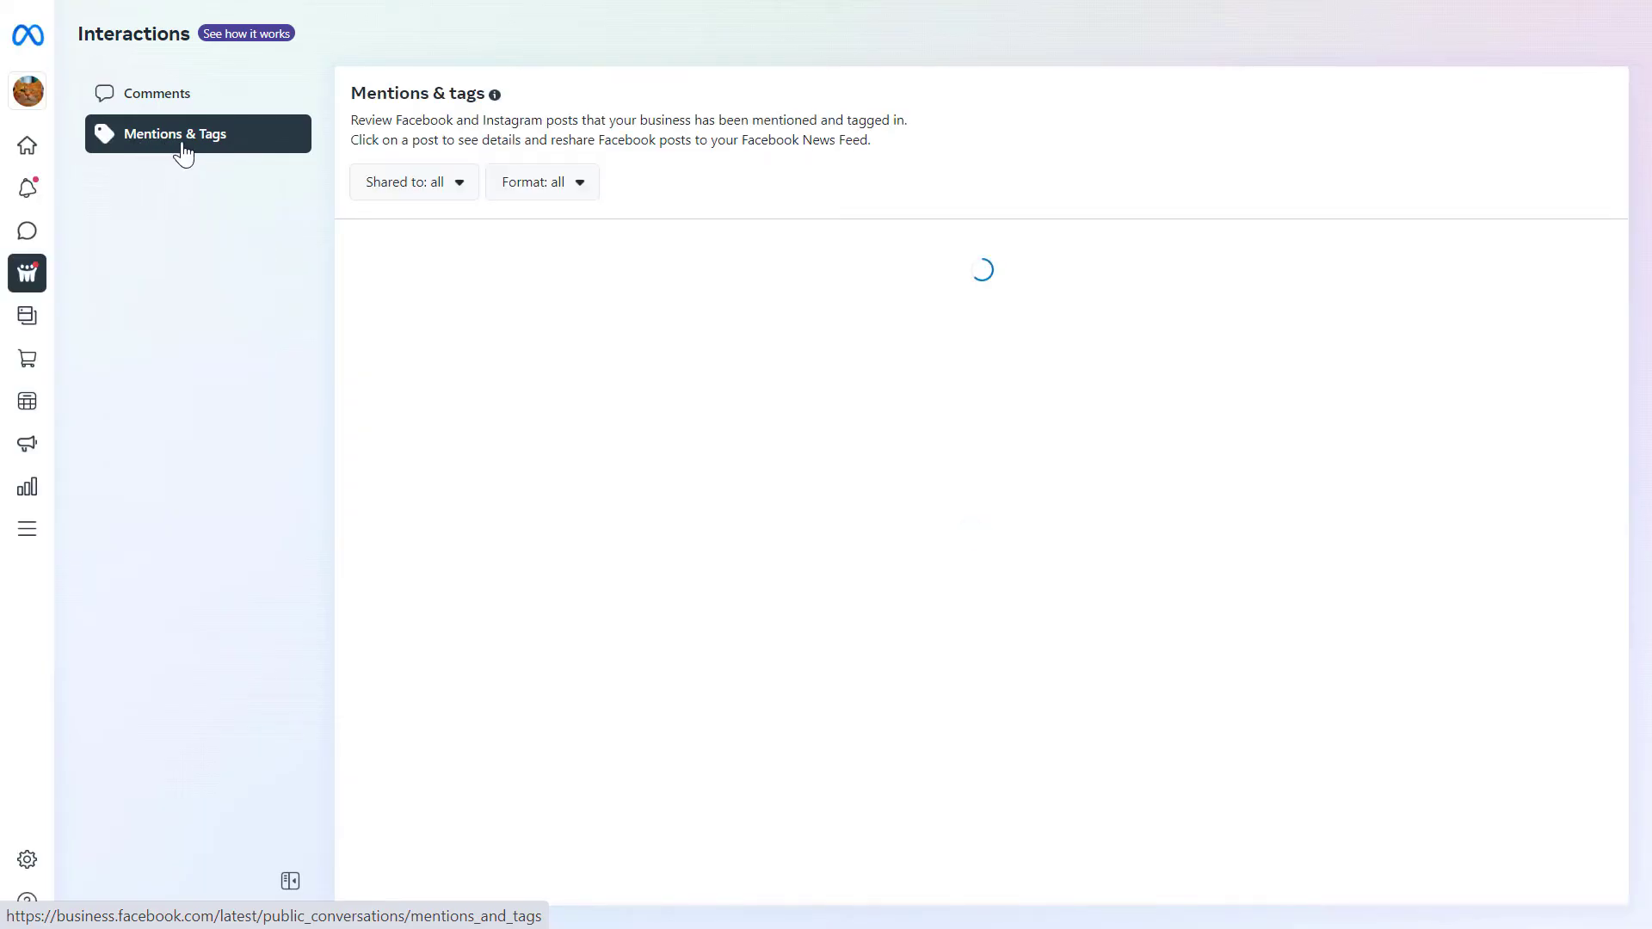
mouse_move(686, 590)
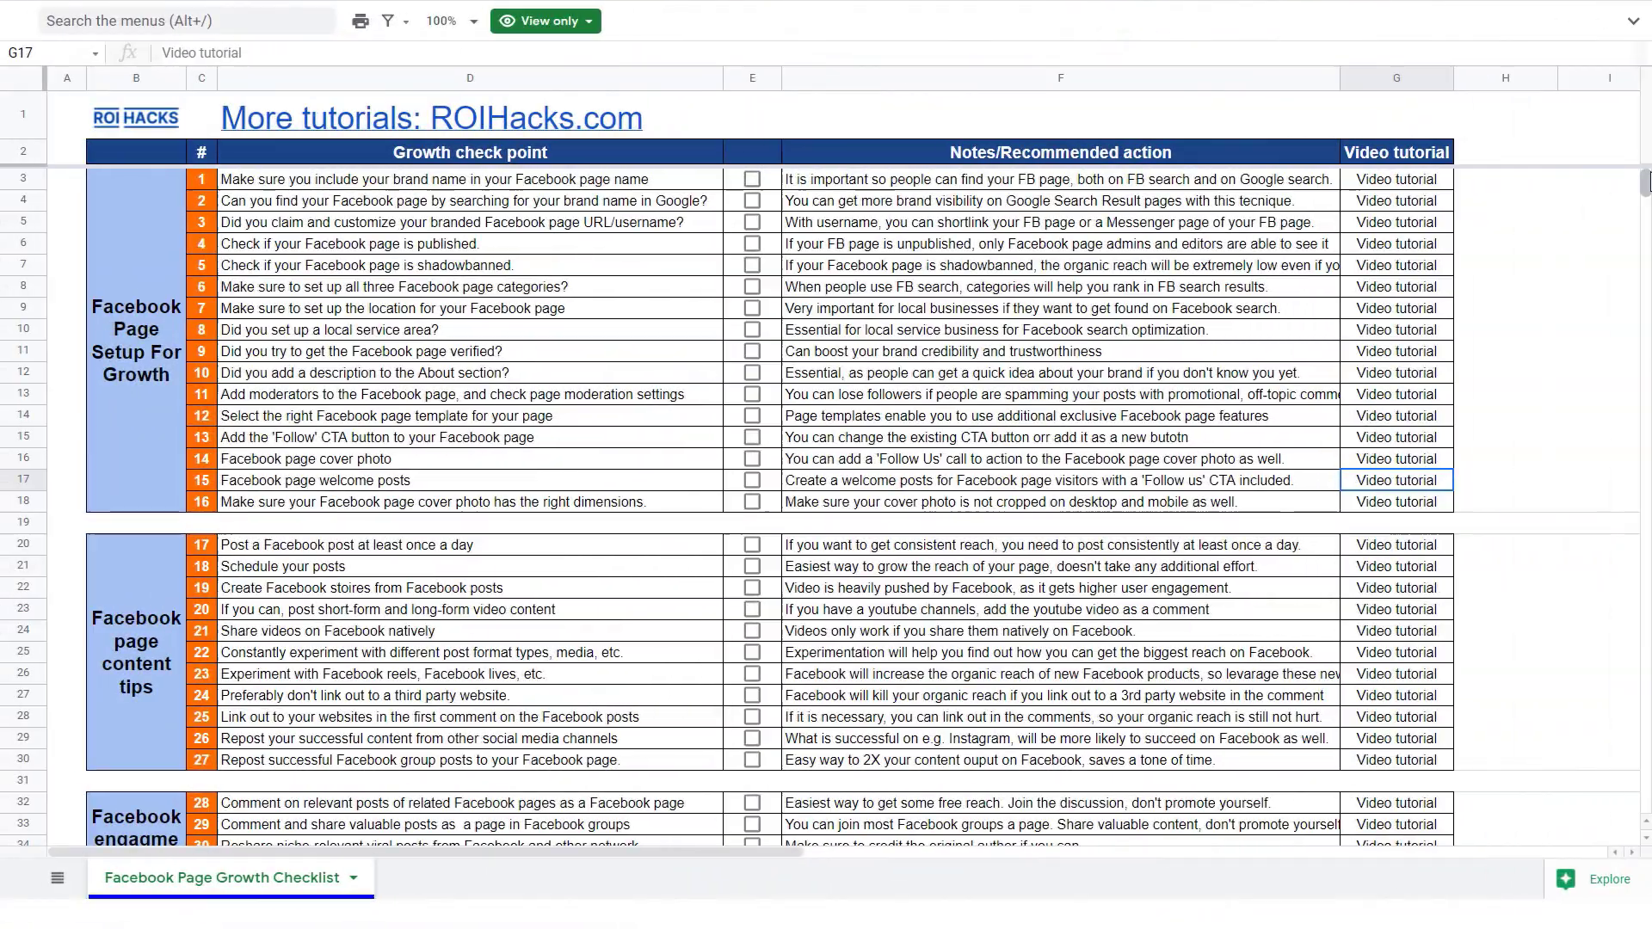
- Scroll down the Facebook Page Growth Checklist to its promotion tips sections
scroll(down, 3)
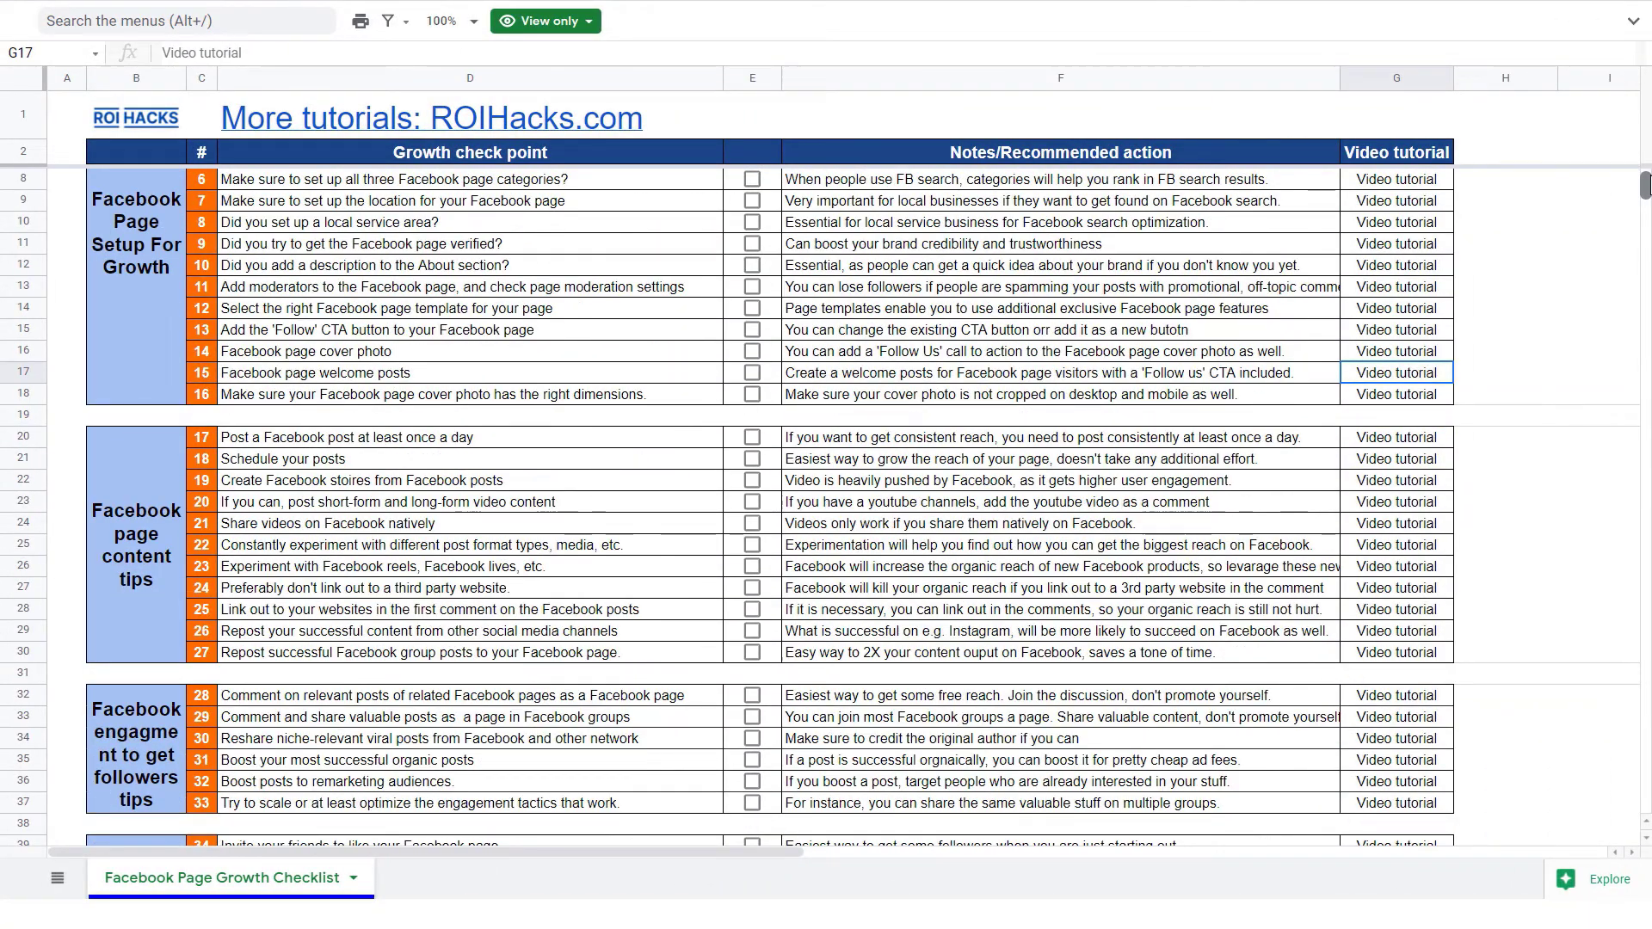
scroll(down, 3)
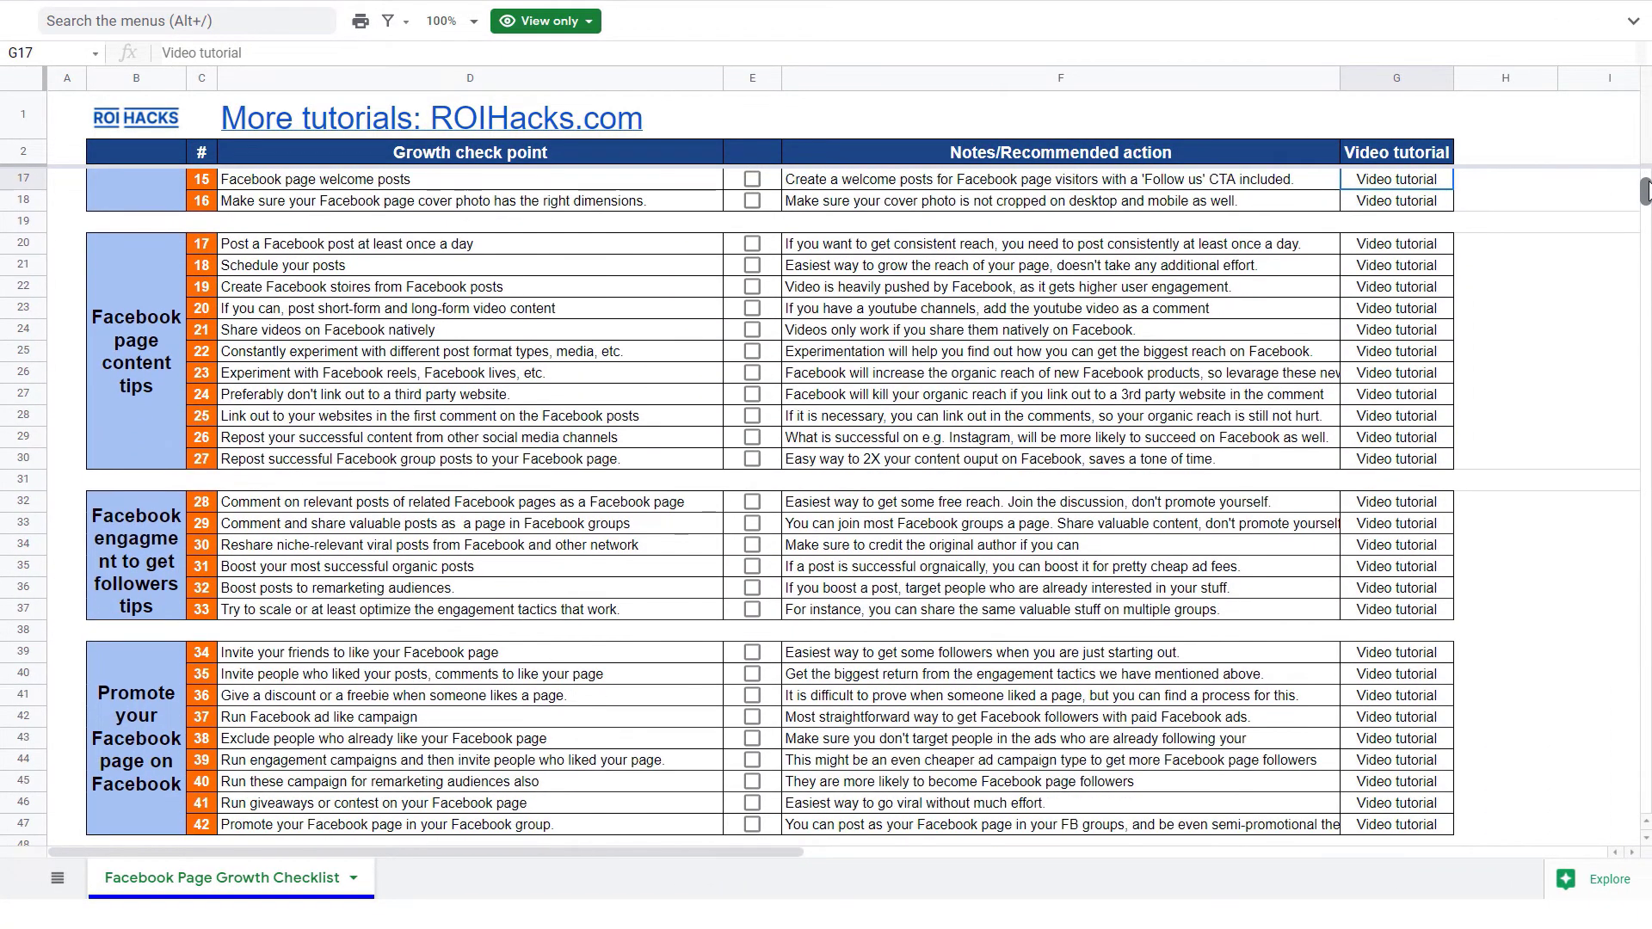
scroll(down, 3)
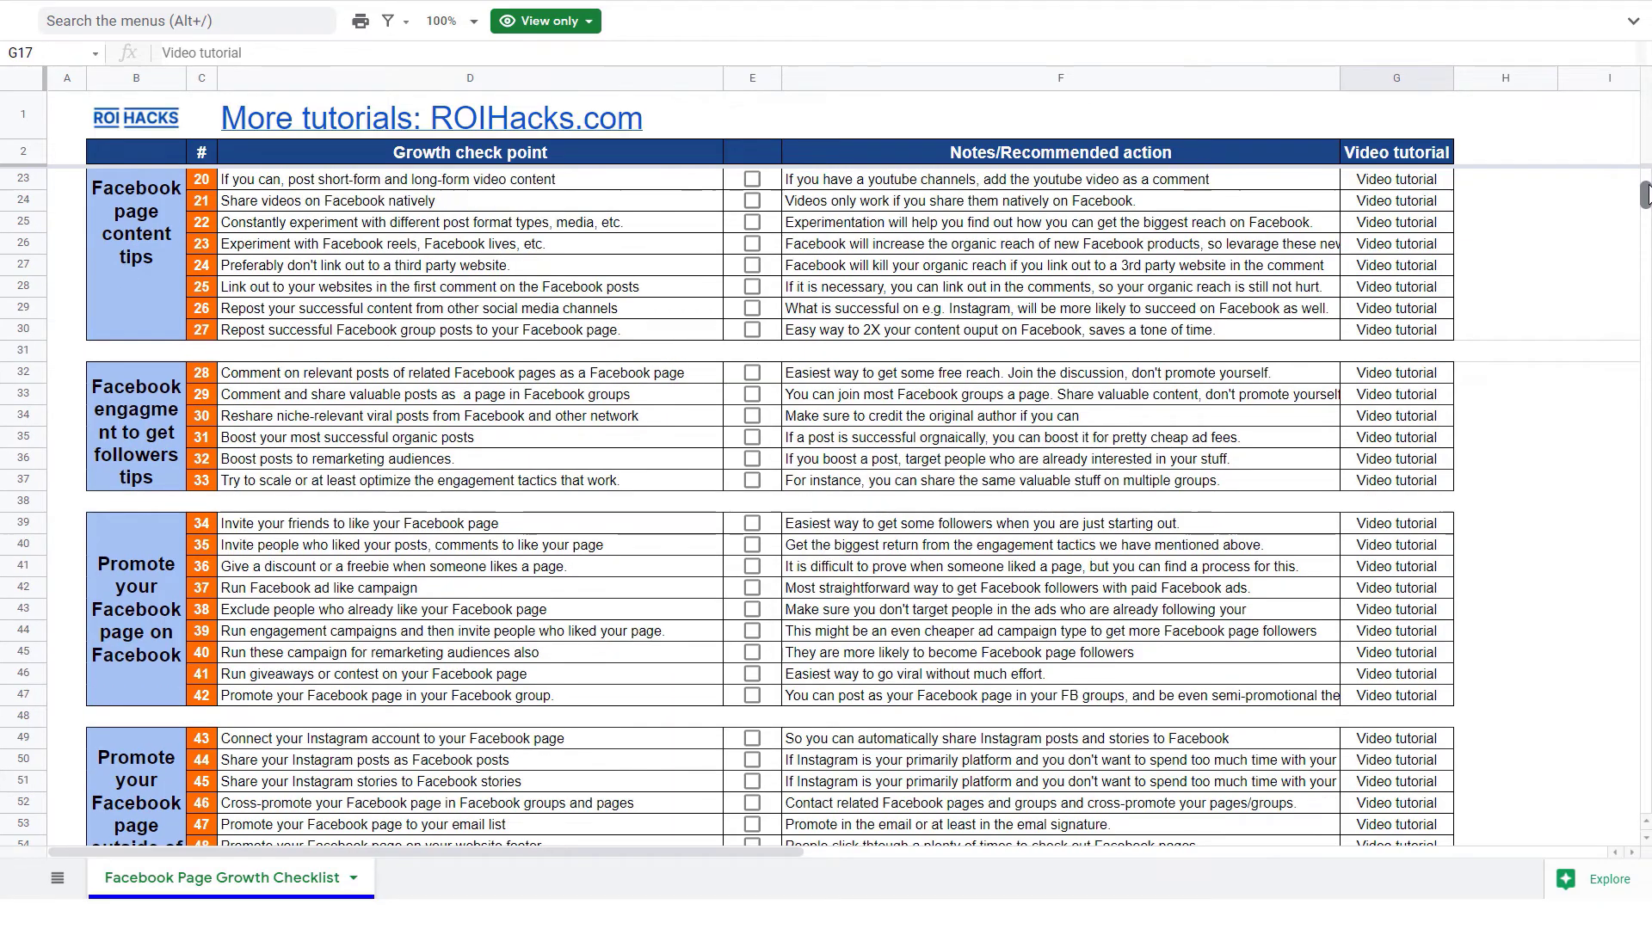
click(1395, 178)
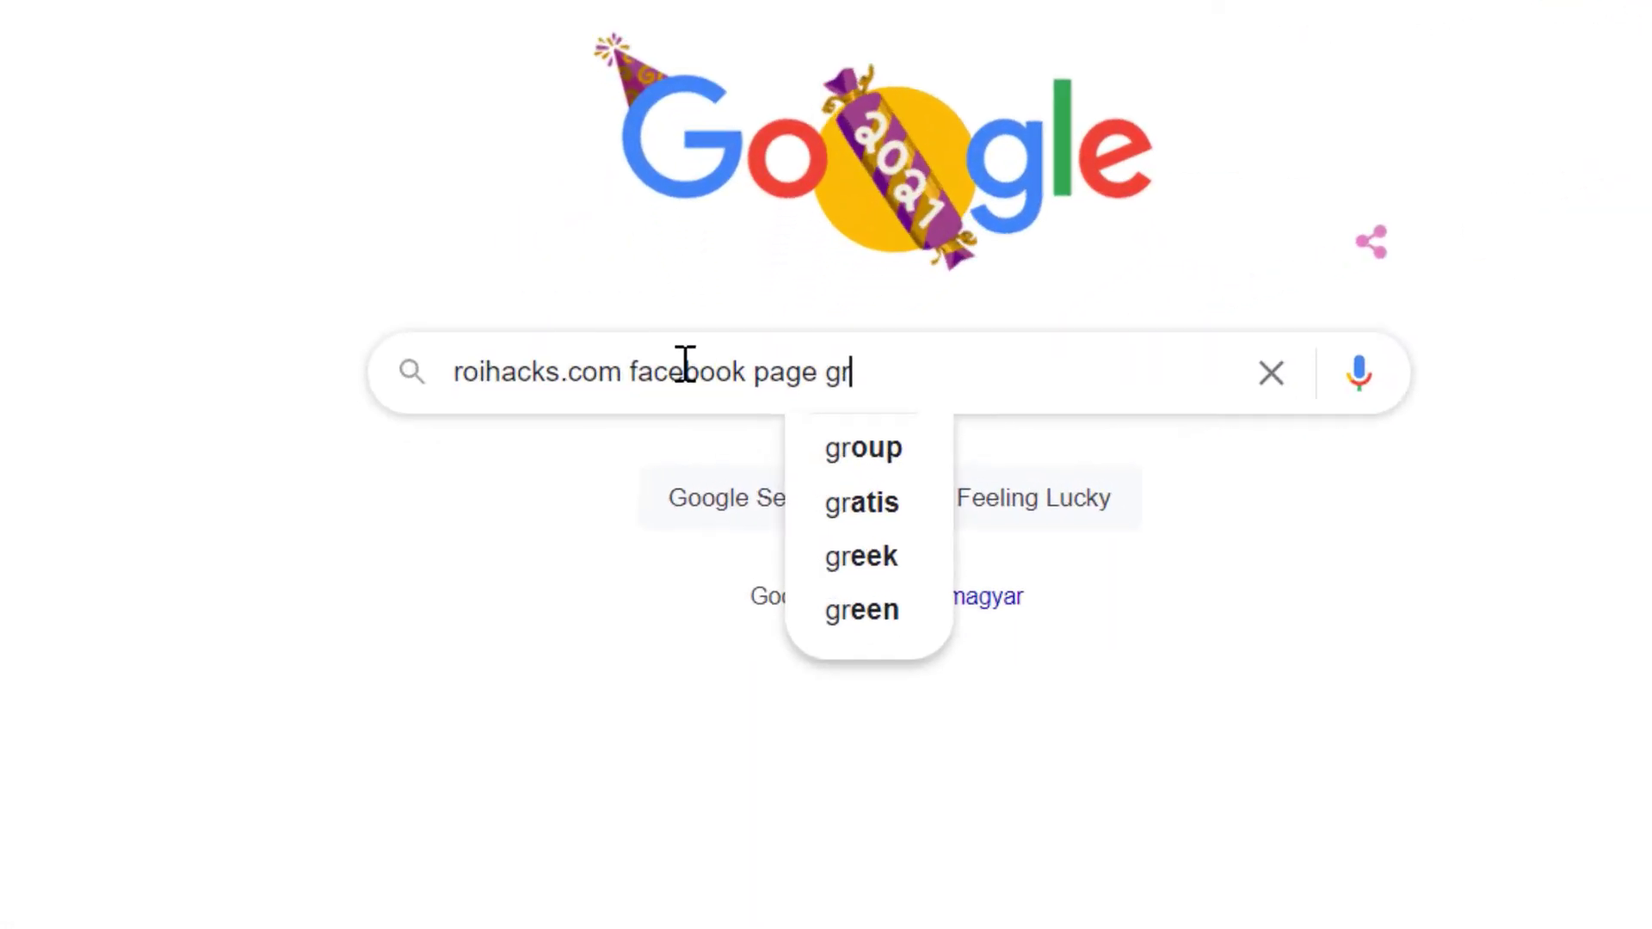
- Extend the search query to 'roihacks.com facebook page growth checklist sprea'
text(owth checklist sprea)
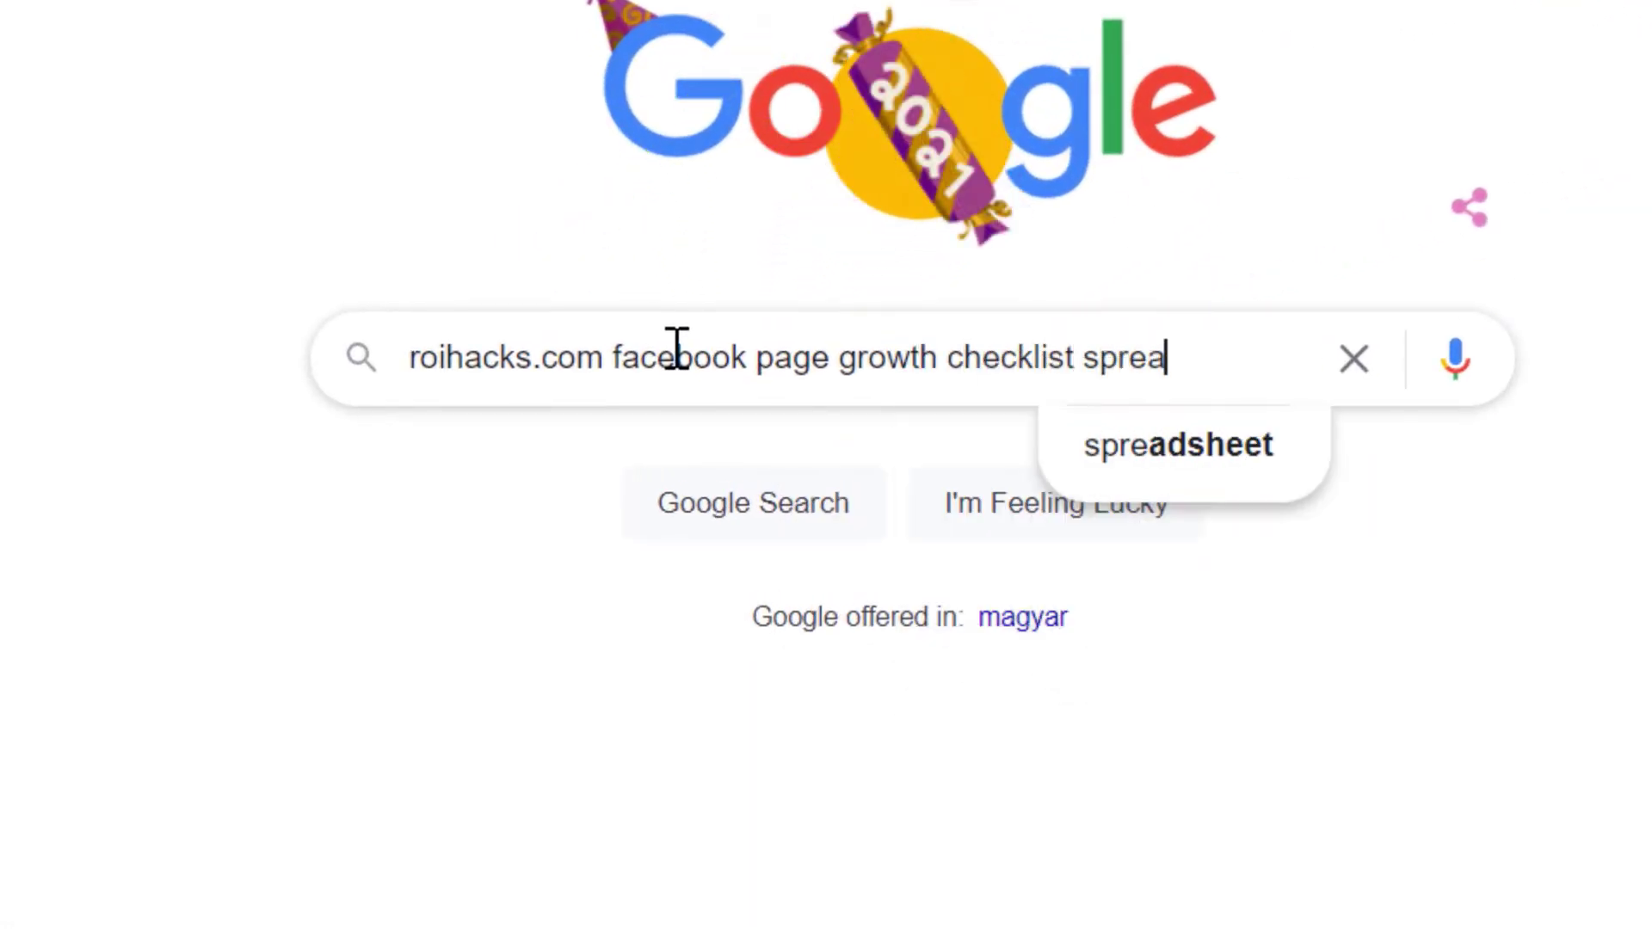